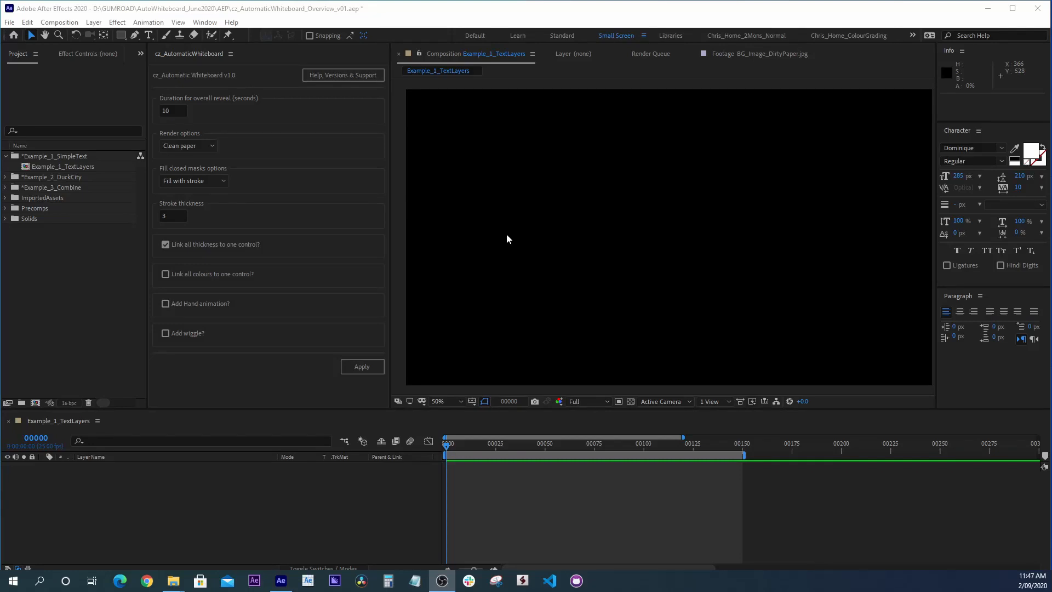
mouse_move(333, 404)
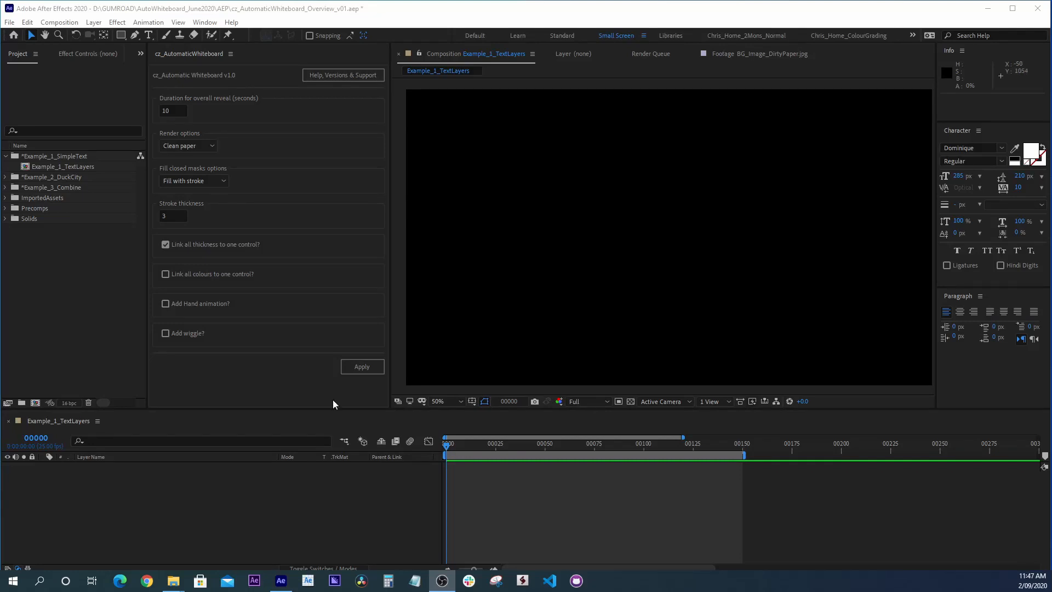
mouse_move(168, 14)
type("Hello")
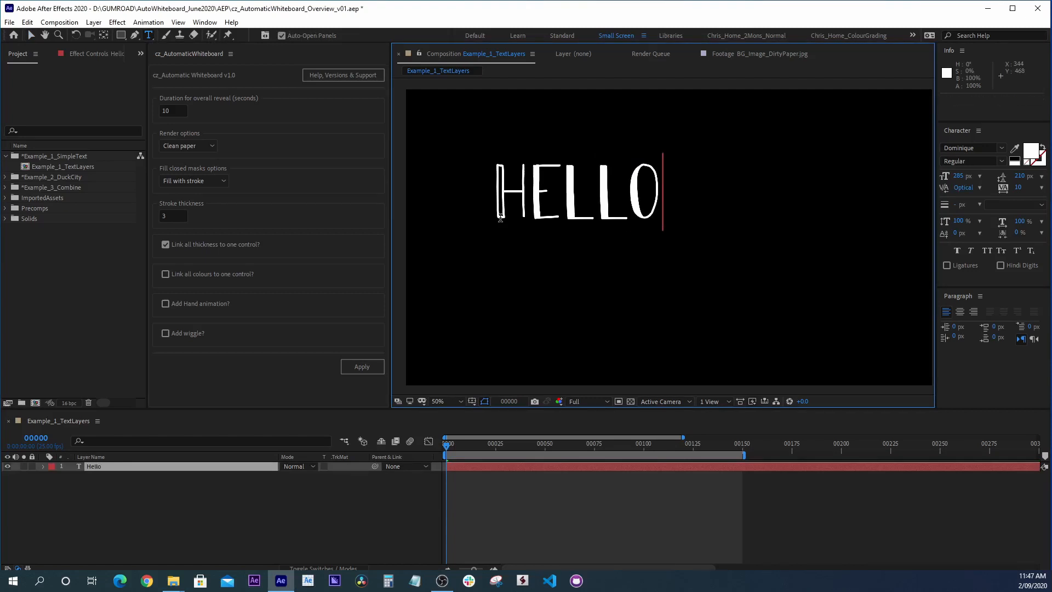
- Complete the text layer to read HELLO THERE! and select it in the timeline
type("THERE!")
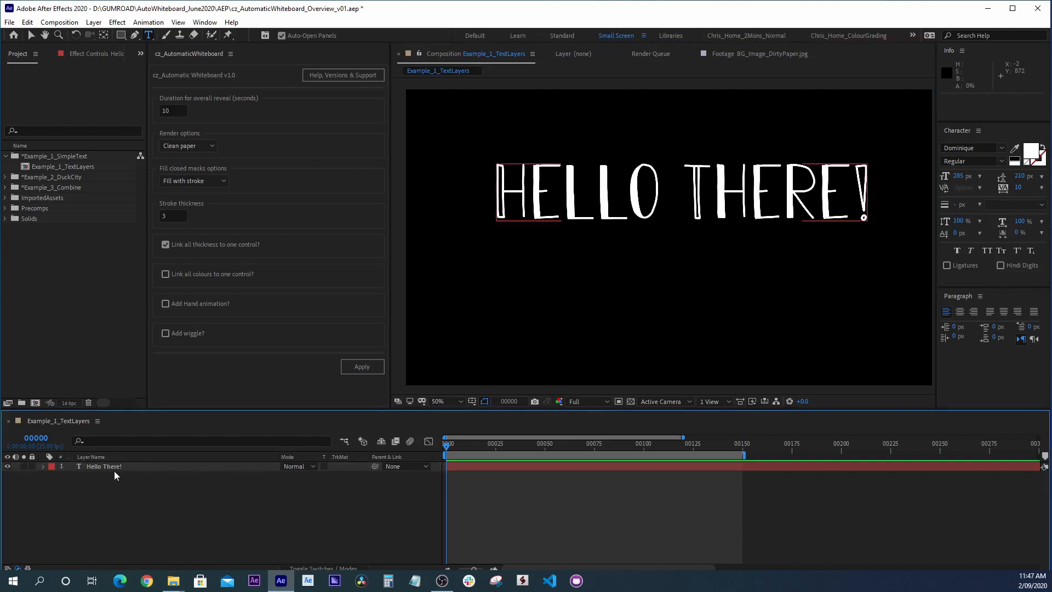
left_click(104, 466)
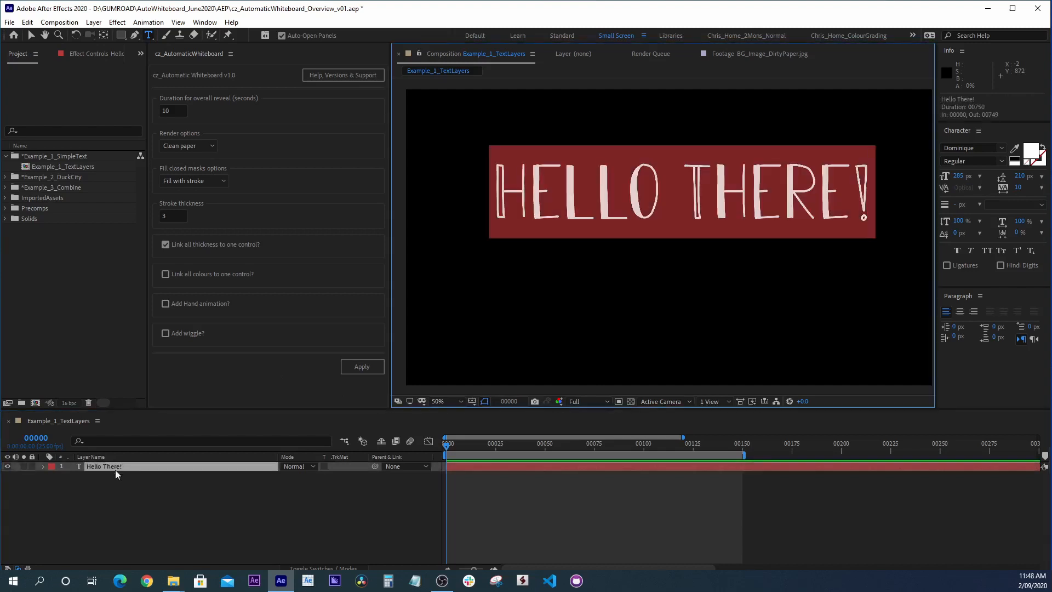
mouse_move(979, 148)
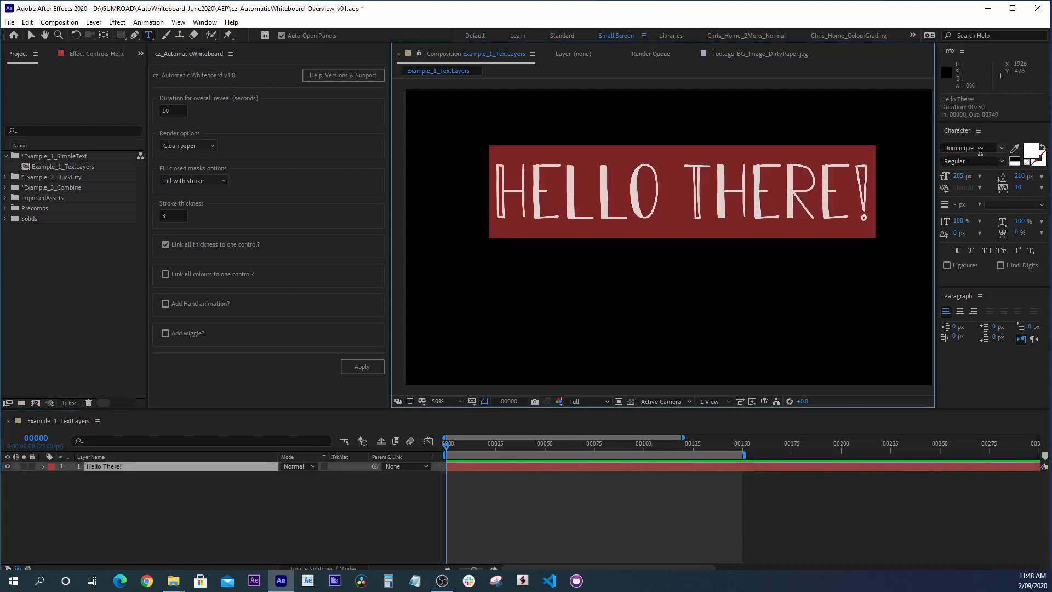
mouse_move(819, 252)
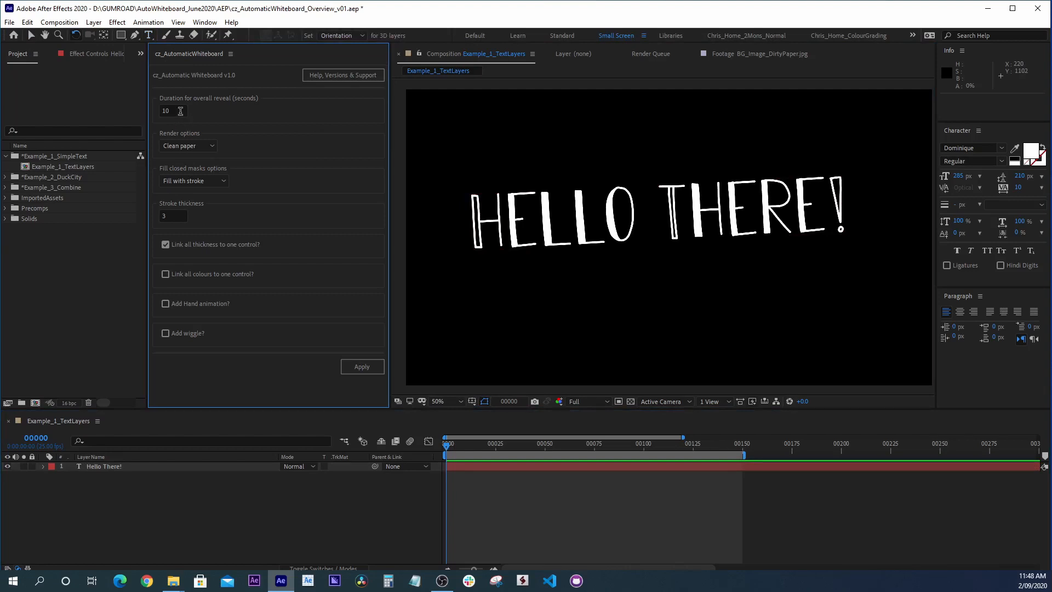
- Set Duration 6, Blackboard render style and Add Hand animation in Automatic Whiteboard
triple_click(172, 109)
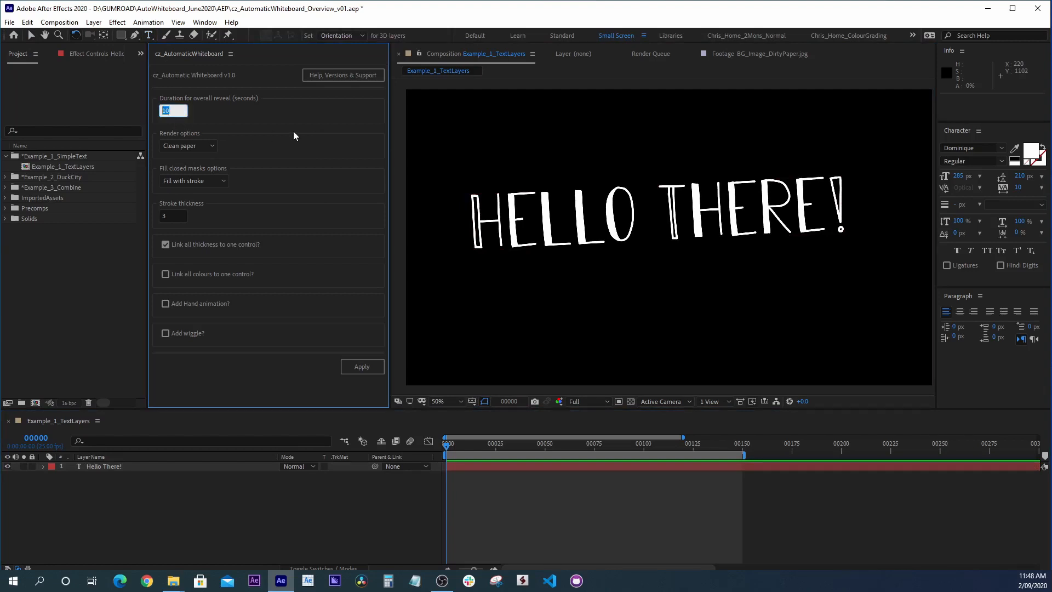
type("6")
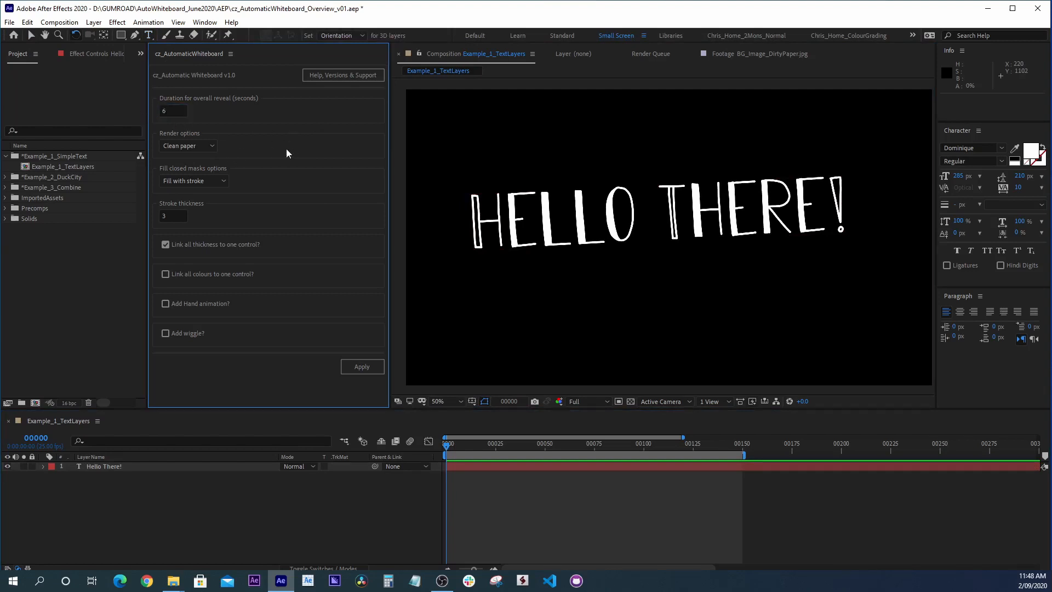
left_click(187, 146)
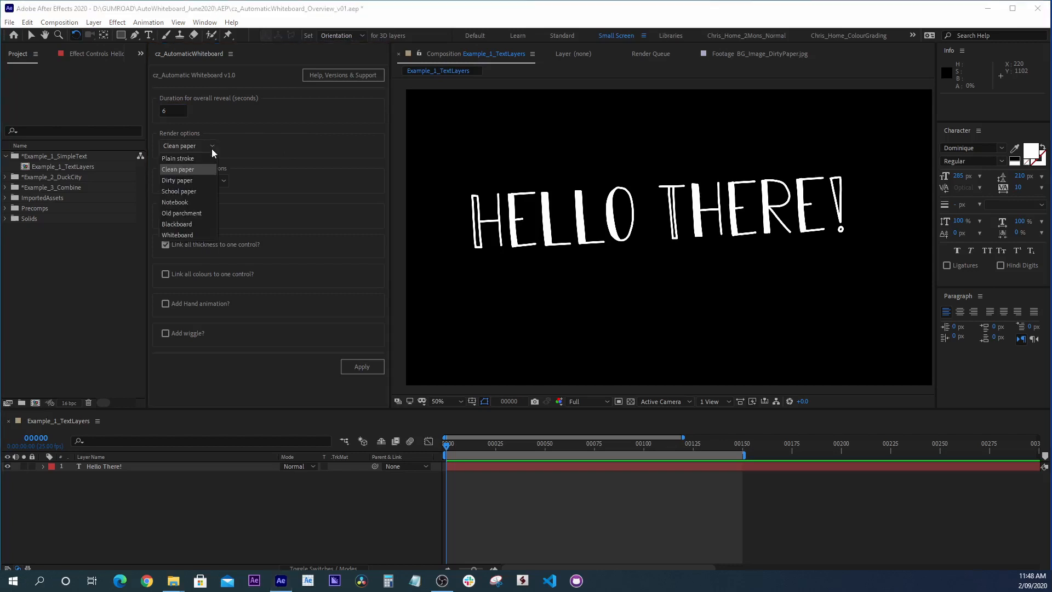
mouse_move(211, 155)
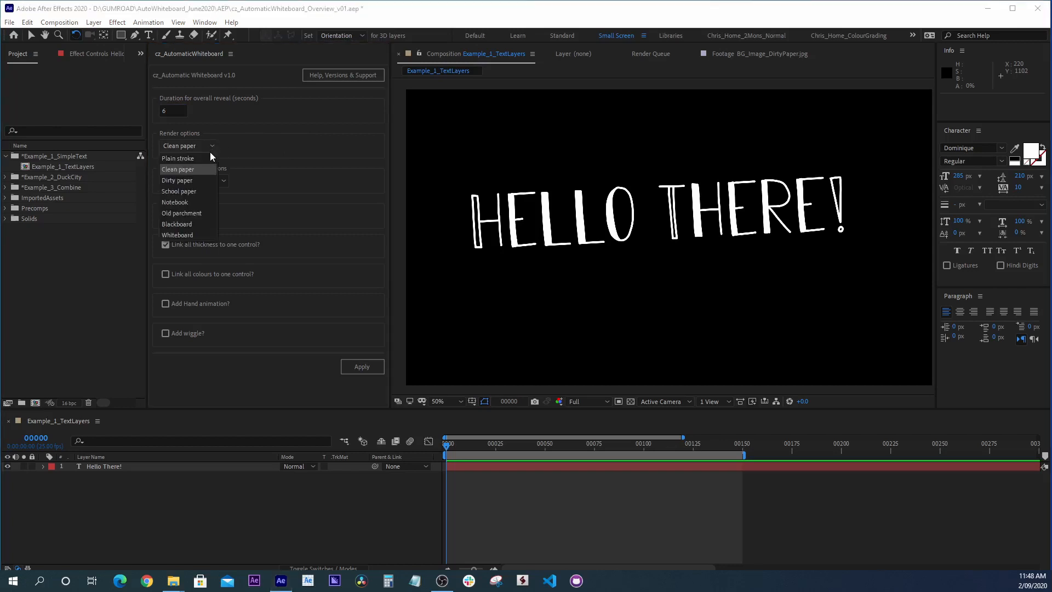
mouse_move(195, 173)
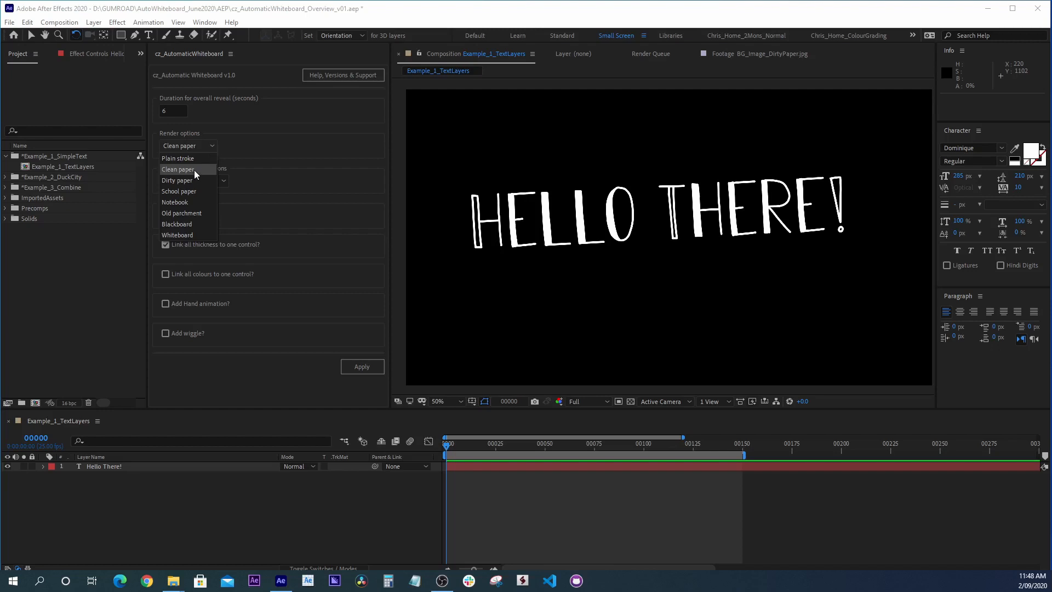
mouse_move(192, 252)
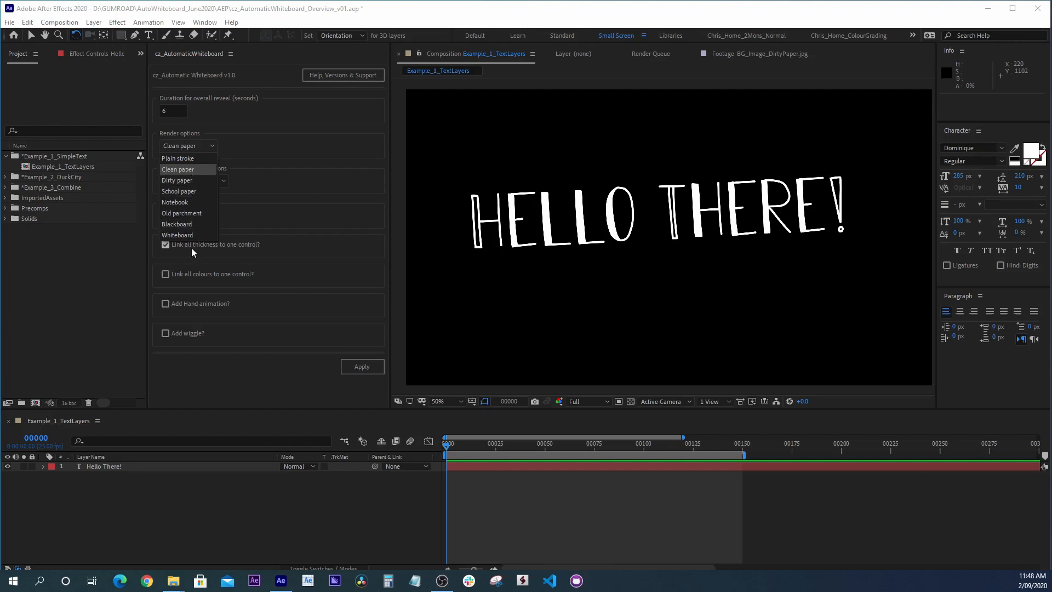
mouse_move(186, 223)
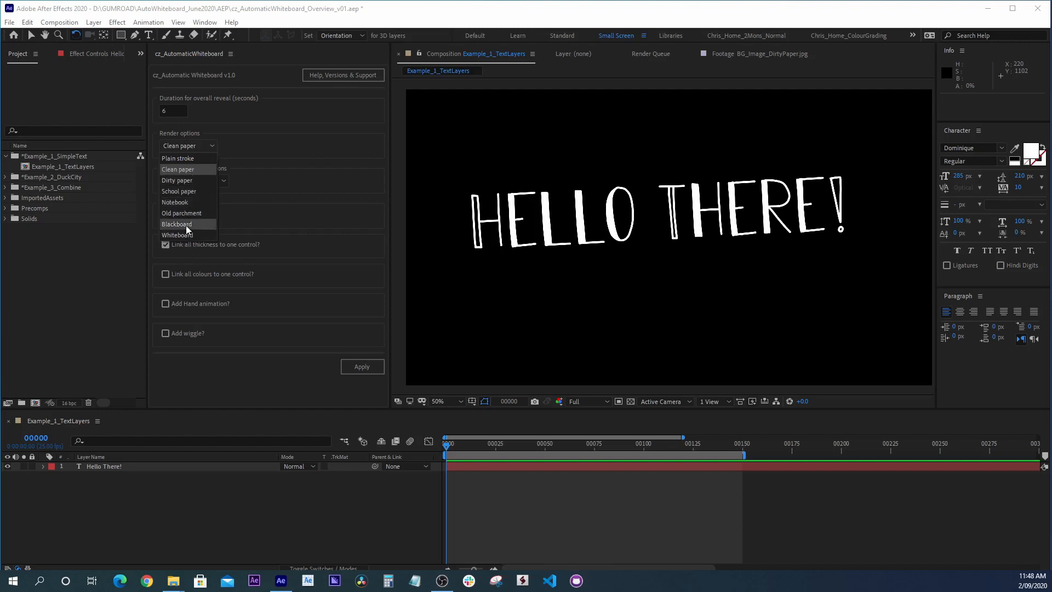
left_click(177, 224)
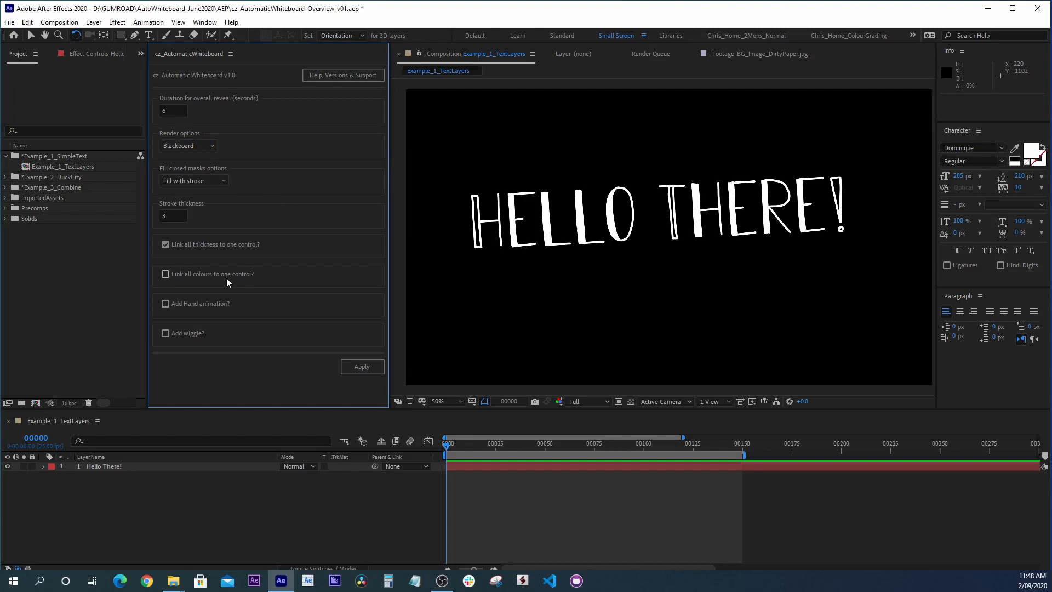
mouse_move(178, 310)
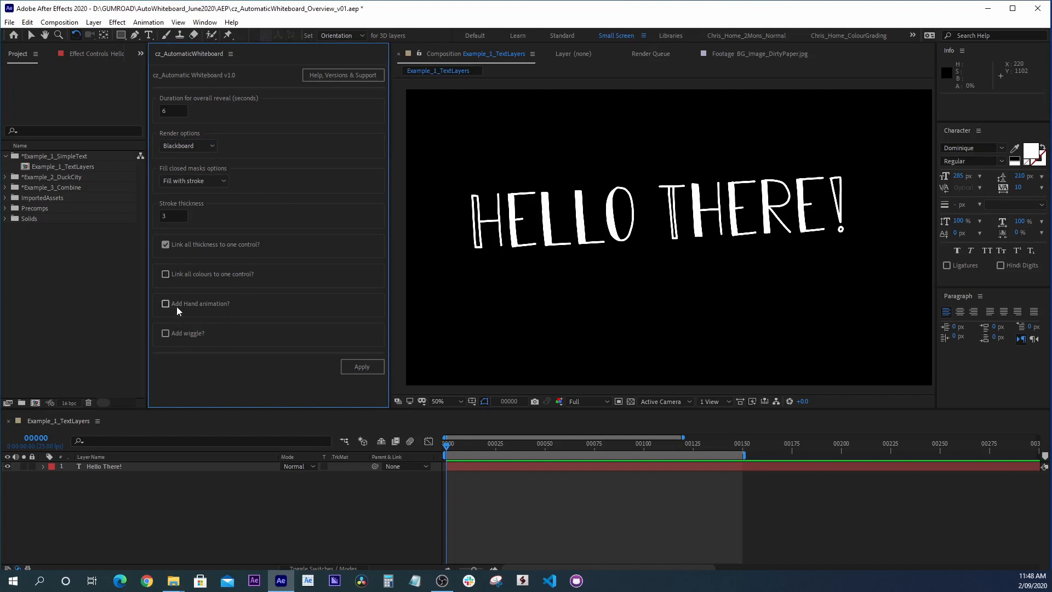
left_click(166, 303)
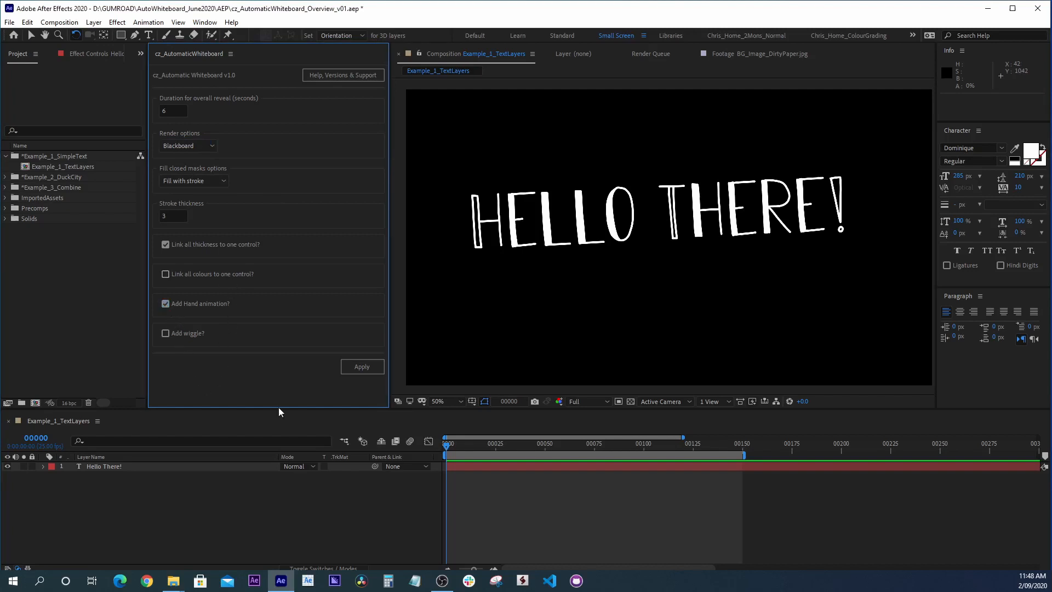
- Run Apply to build the Blackboard write-on, acknowledging the mask count and completion alerts
left_click(104, 467)
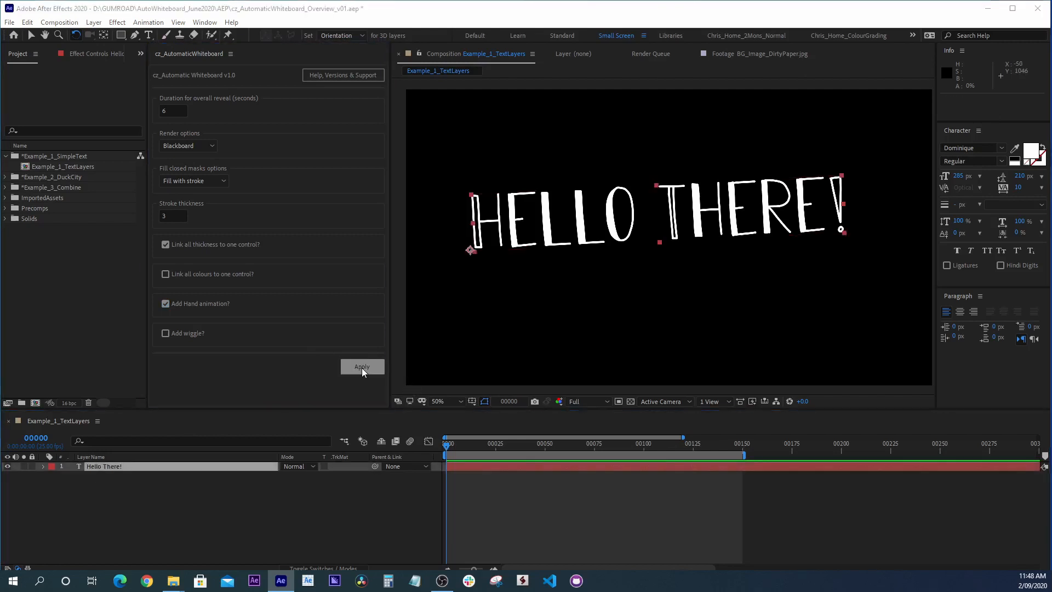
left_click(362, 366)
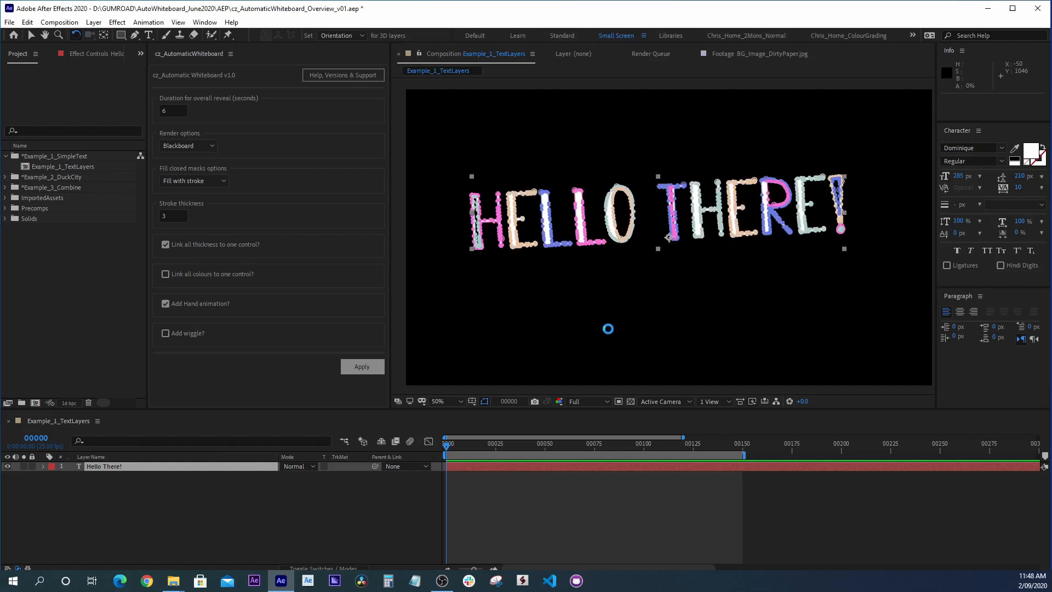
left_click(360, 366)
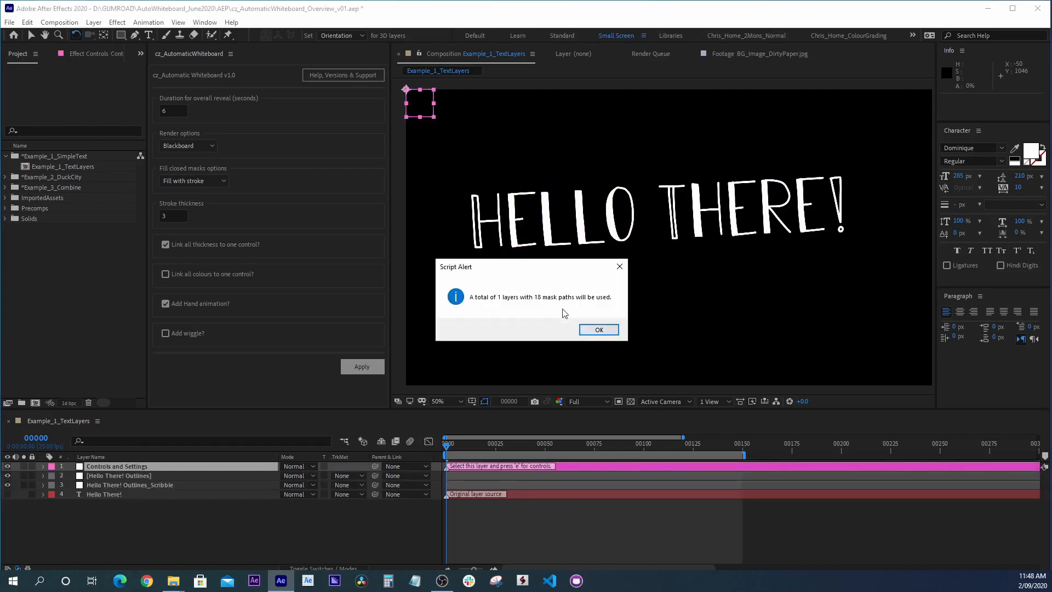
left_click(598, 330)
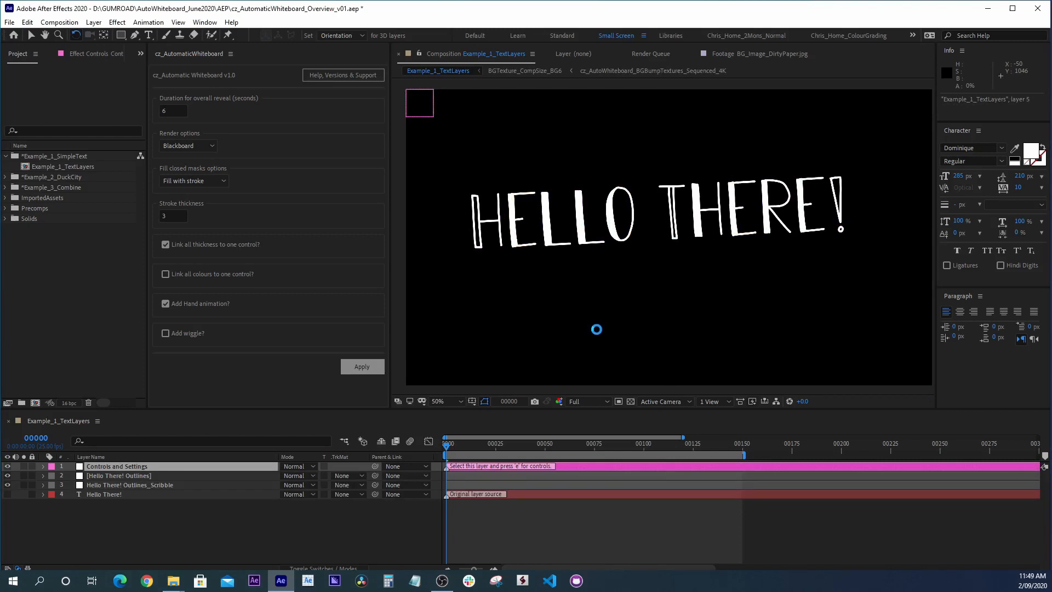
left_click(360, 366)
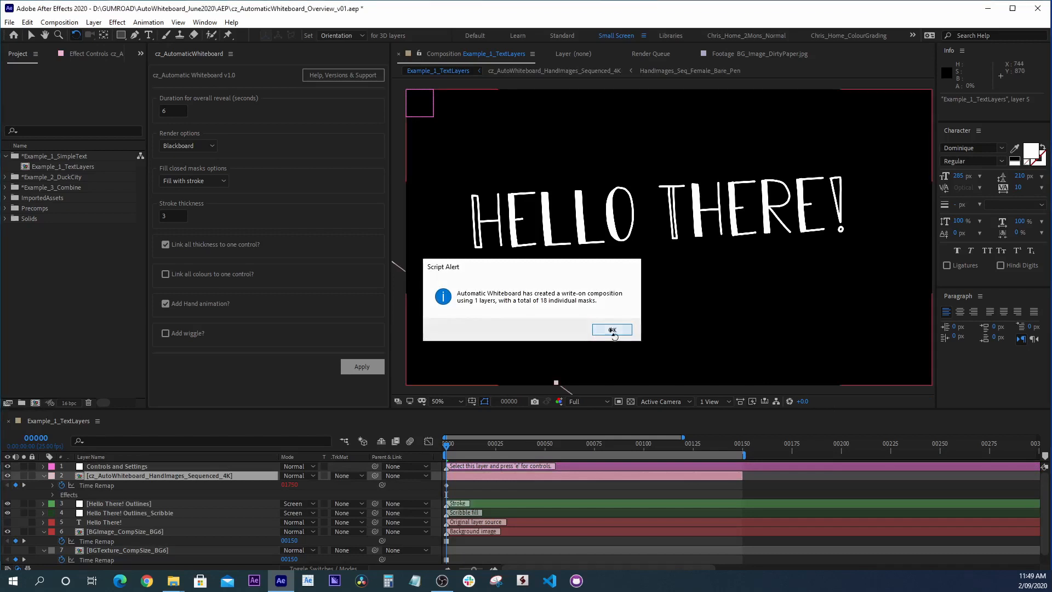
left_click(611, 330)
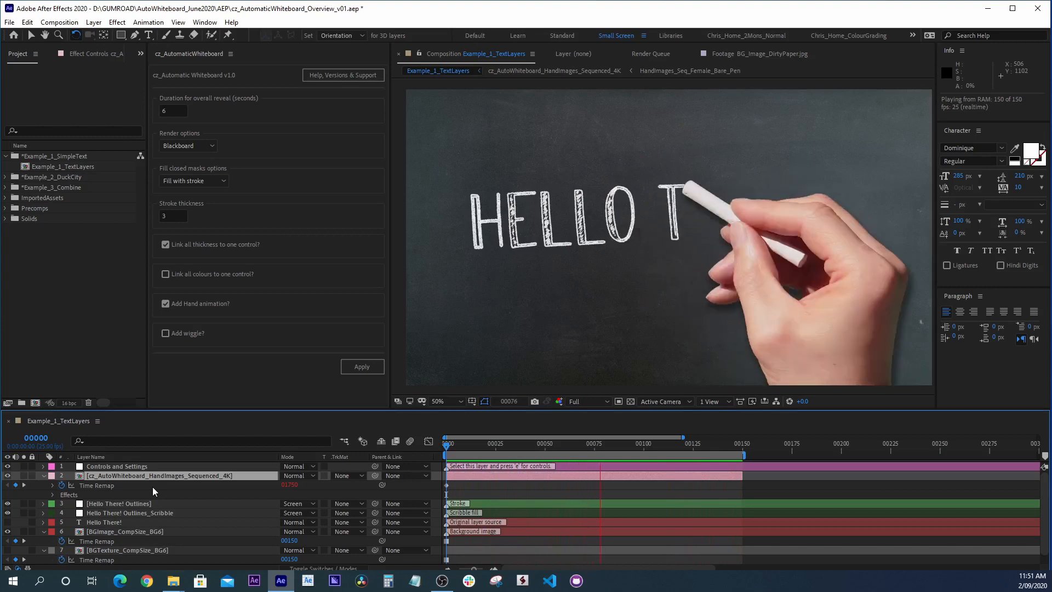
- Stop the RAM preview of the hand chalking HELLO THERE! on the blackboard
left_click(596, 444)
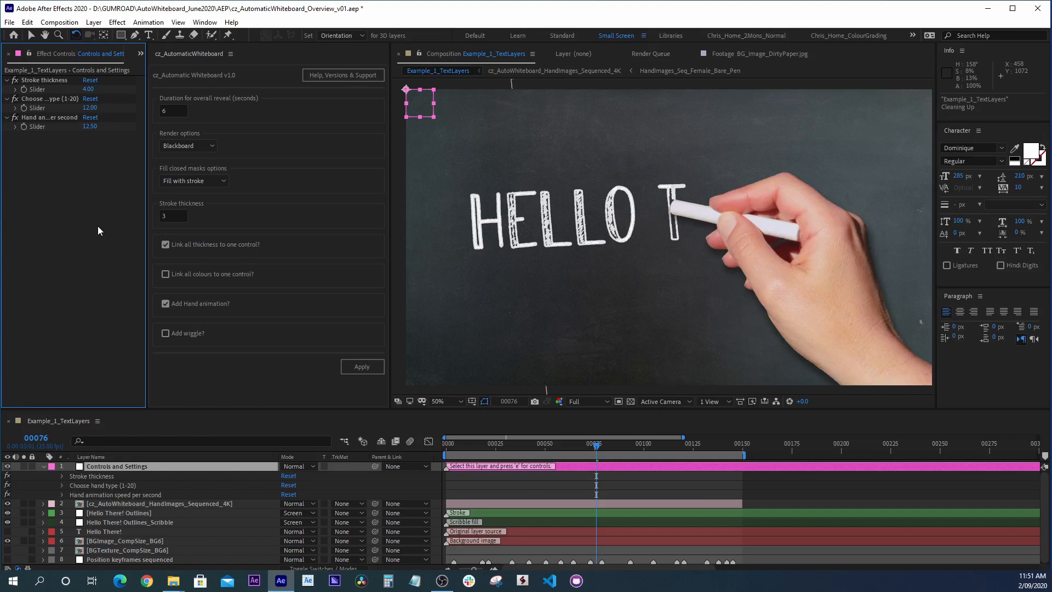
- Open the Example_2_Masks composition from the Project panel
double_click(88, 108)
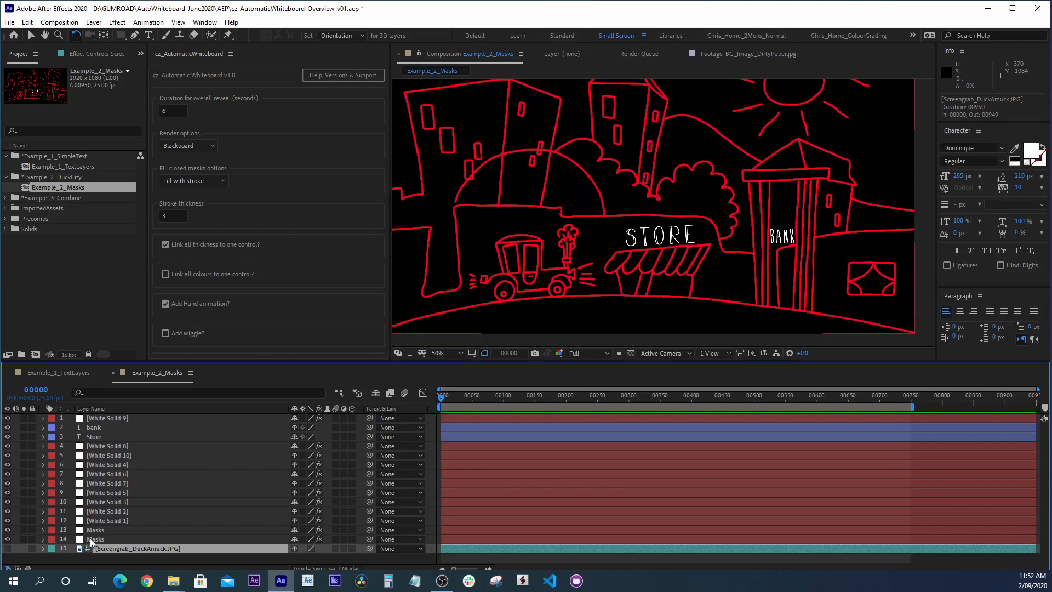
- Inspect the masks on the window layer, White Solid 3, White Solid 4 and another solid
left_click(96, 529)
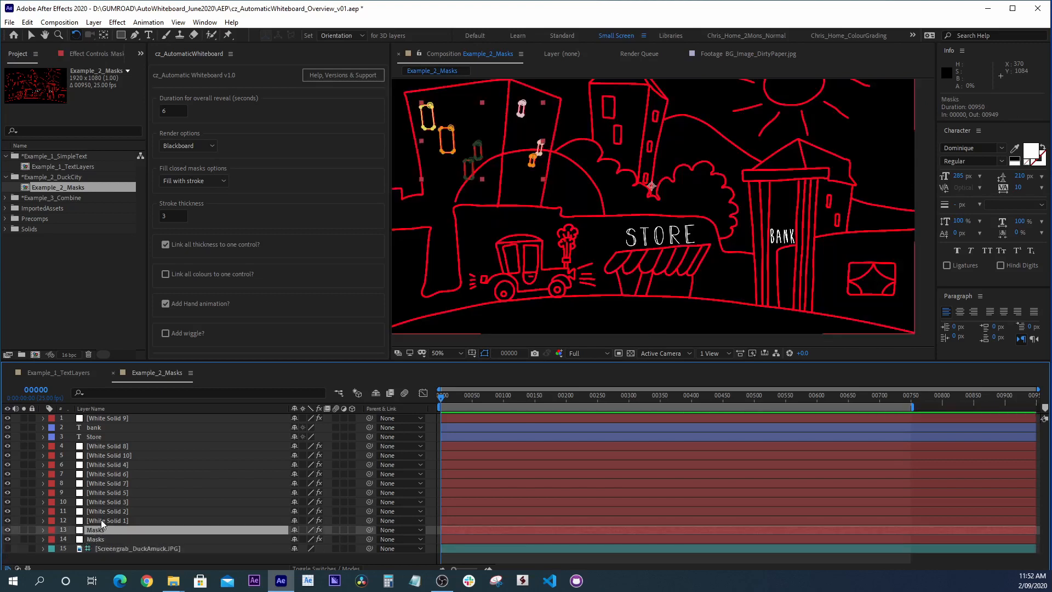
left_click(107, 501)
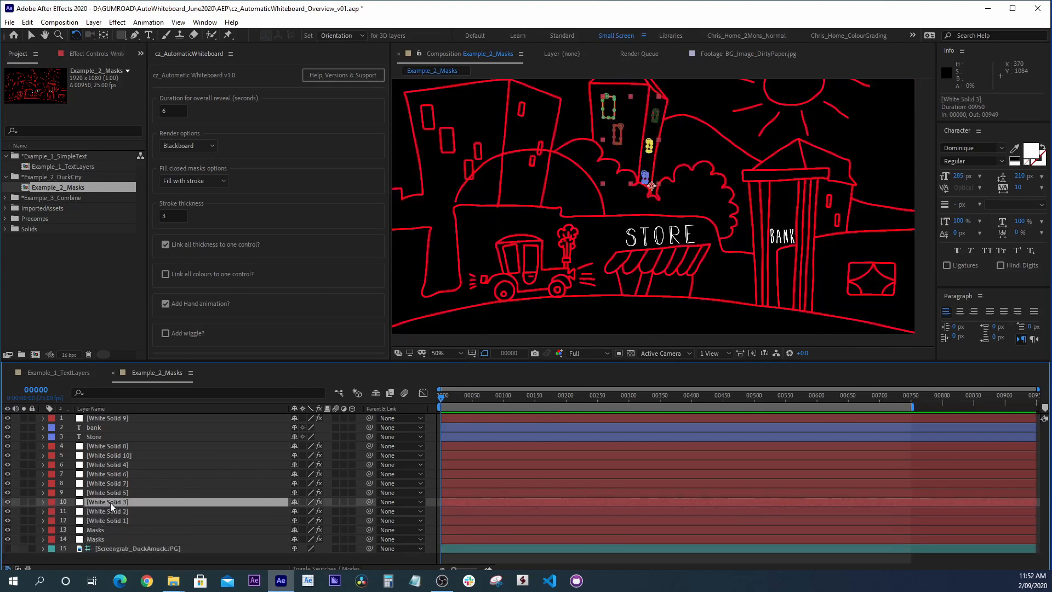
left_click(108, 464)
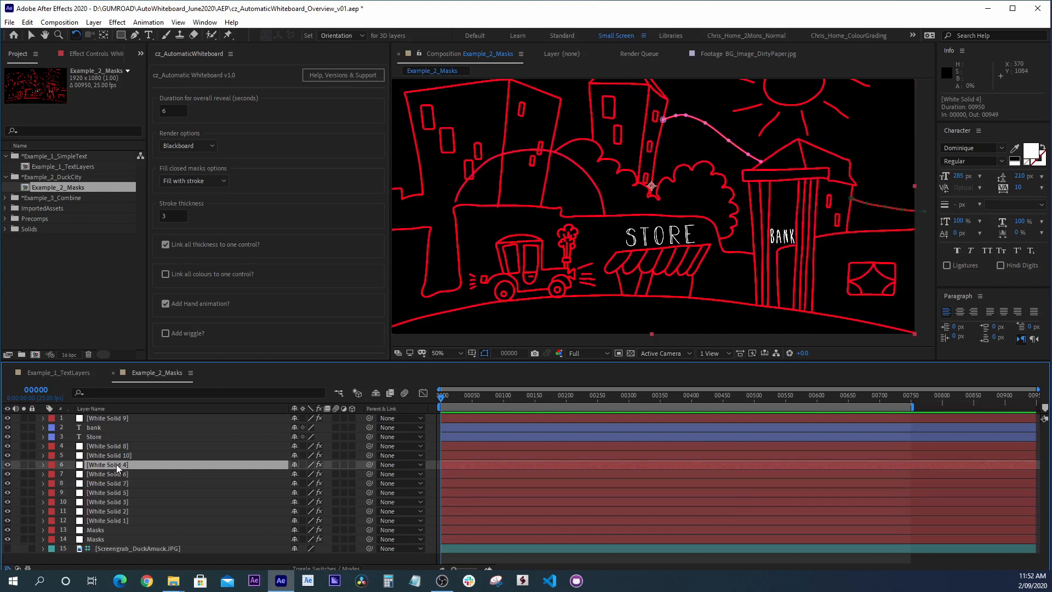
left_click(109, 455)
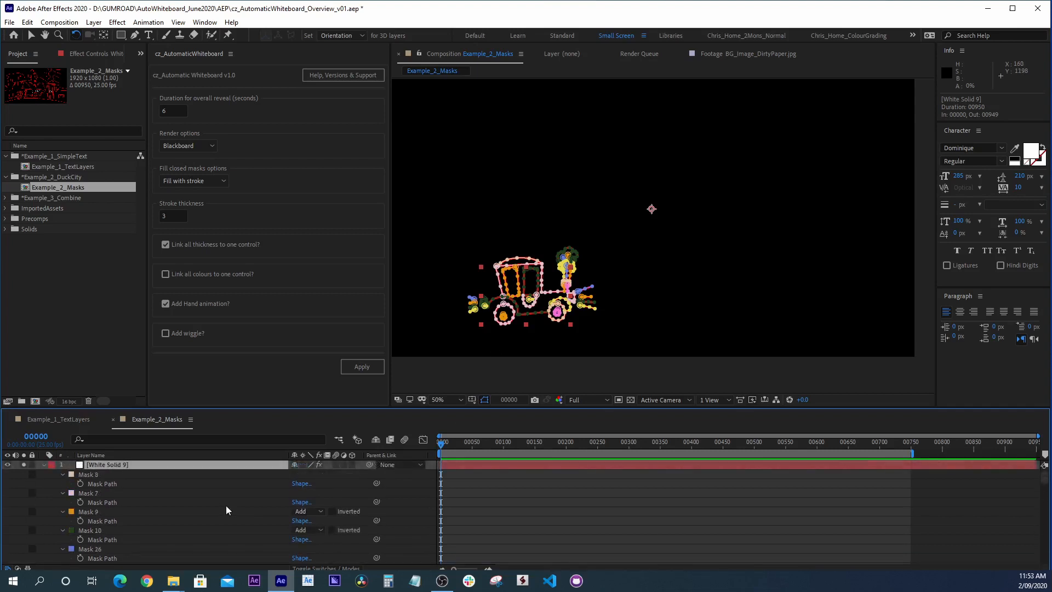
- Unsolo White Solid 9 to restore the full DuckCity artwork and switch the render style to Clean paper
left_click(43, 465)
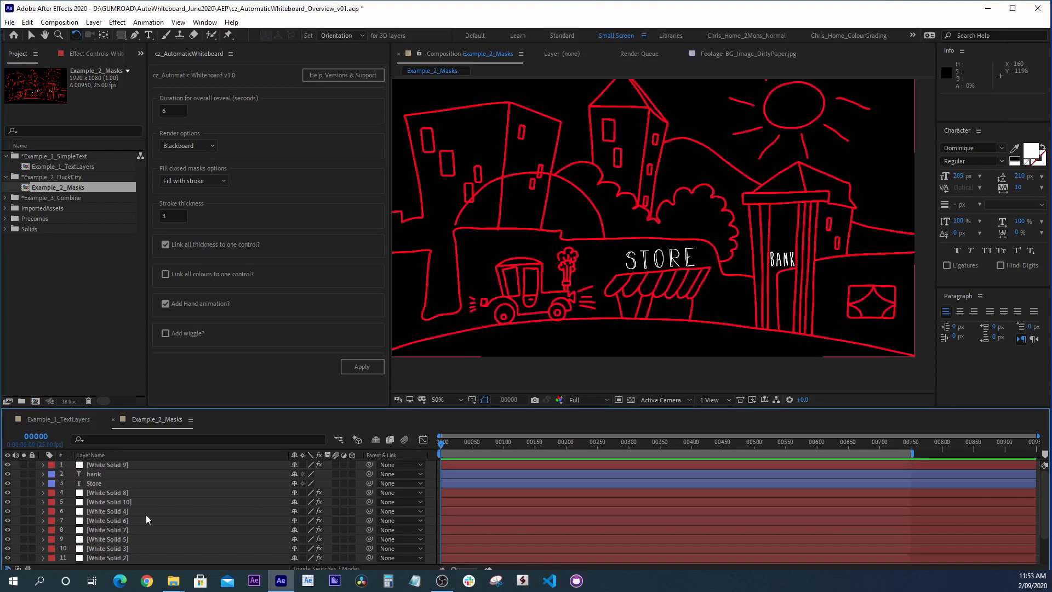
left_click(106, 465)
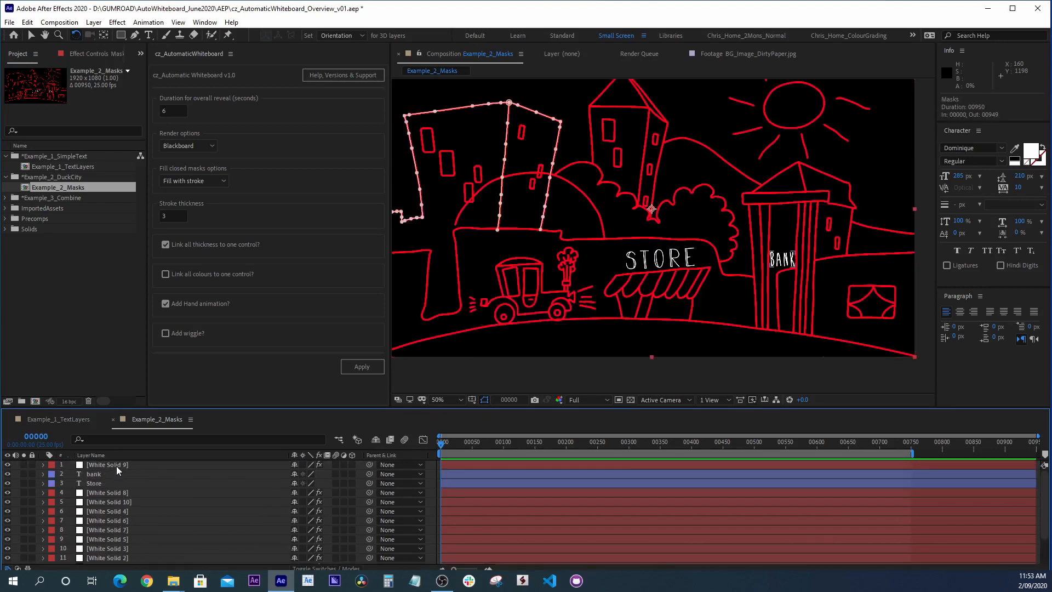
left_click(187, 145)
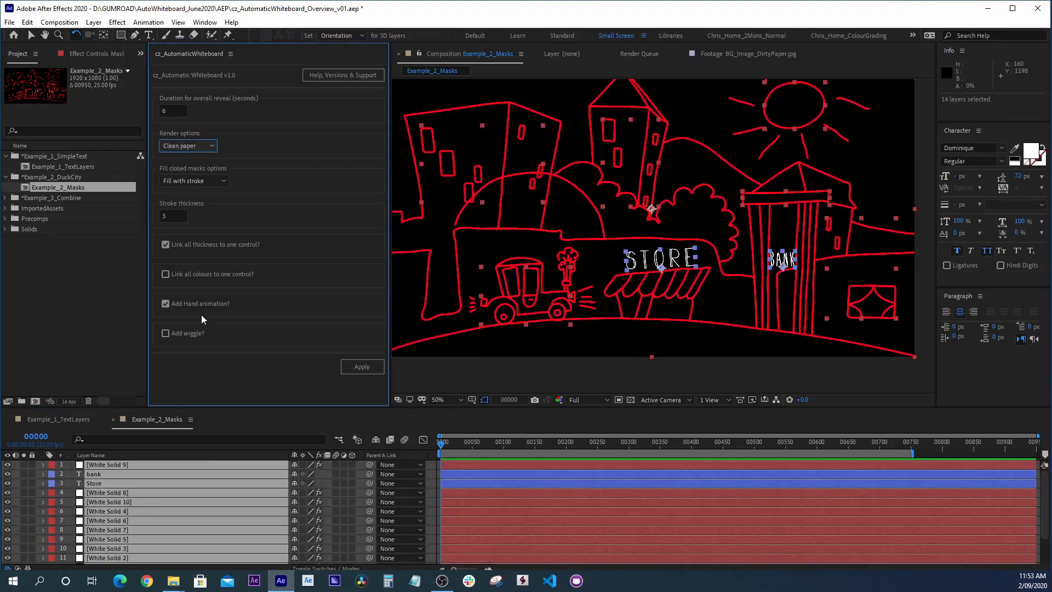
- Apply the Clean paper write-on to 14 layers with all 116 masks, extending the duration as needed
left_click(361, 366)
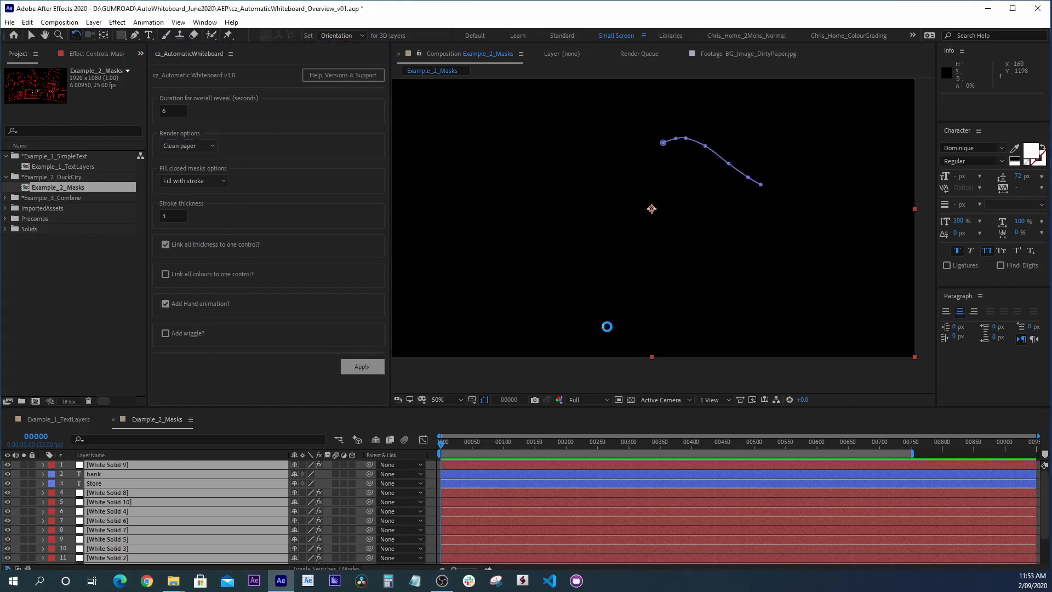
left_click(360, 366)
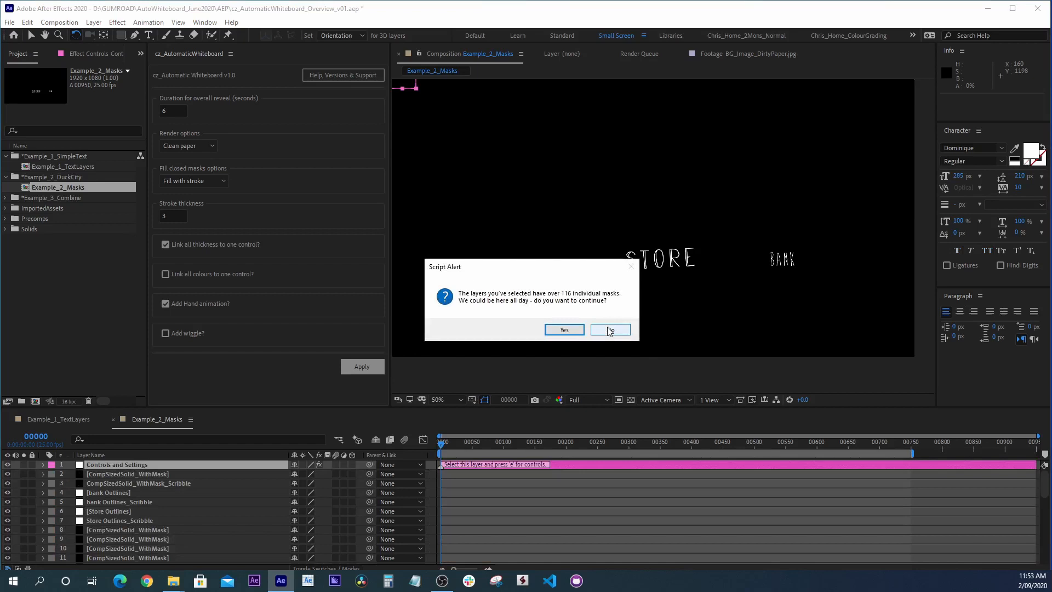
mouse_move(569, 302)
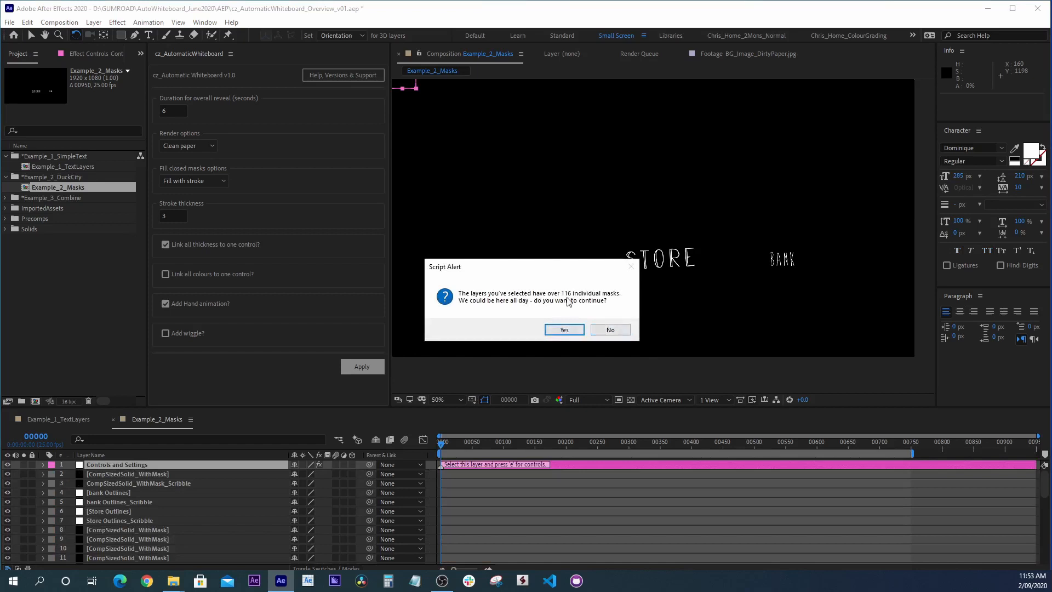
left_click(563, 330)
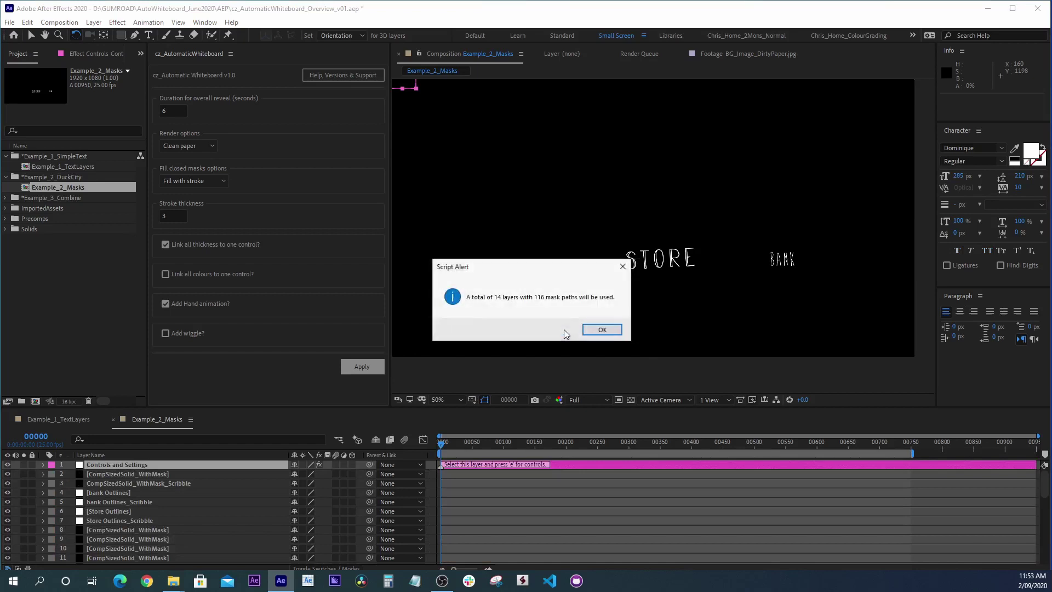
left_click(600, 330)
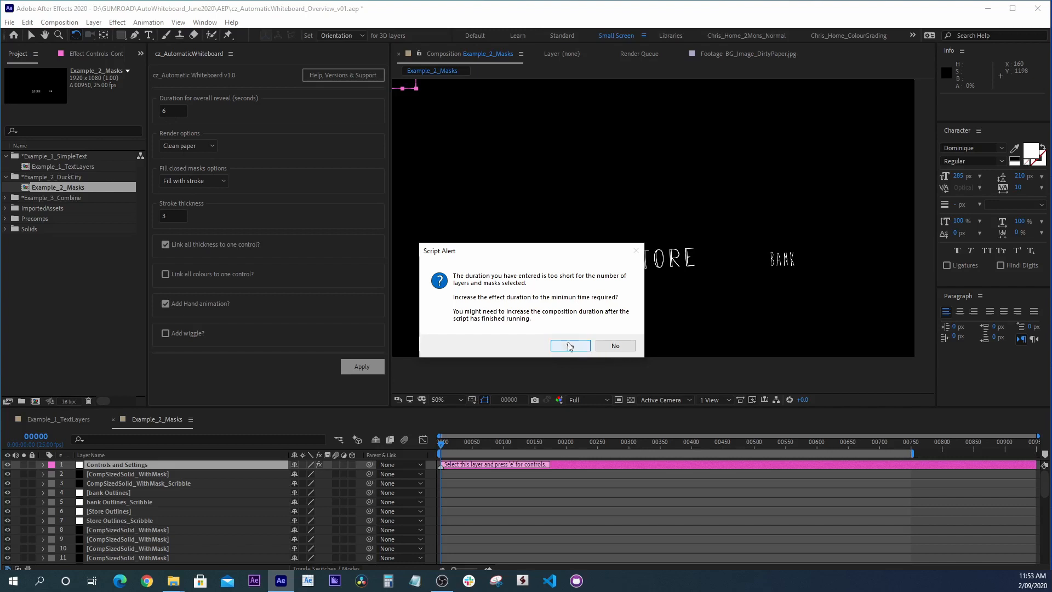
left_click(566, 345)
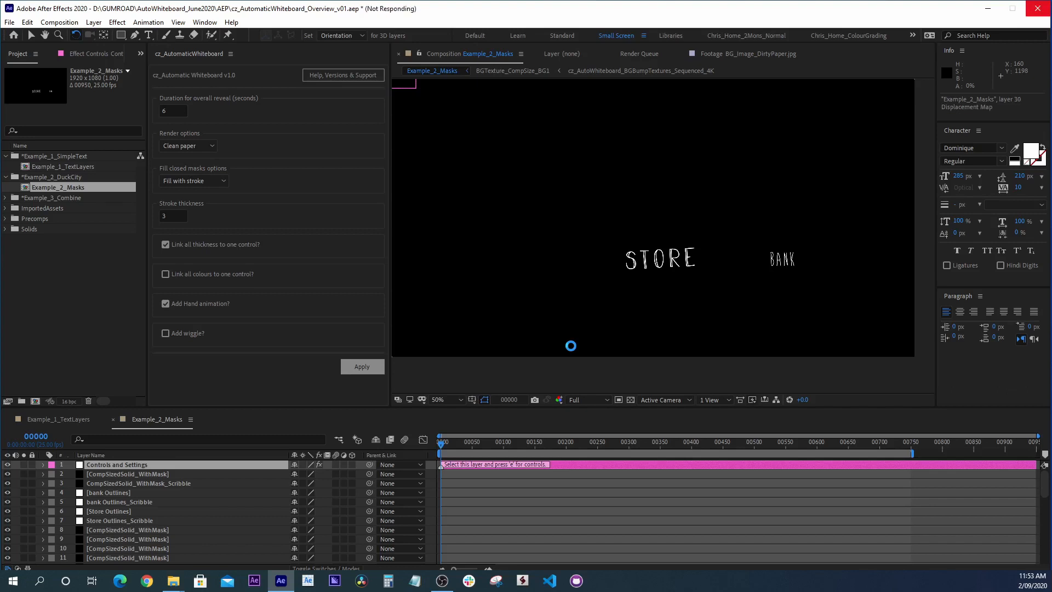
left_click(360, 366)
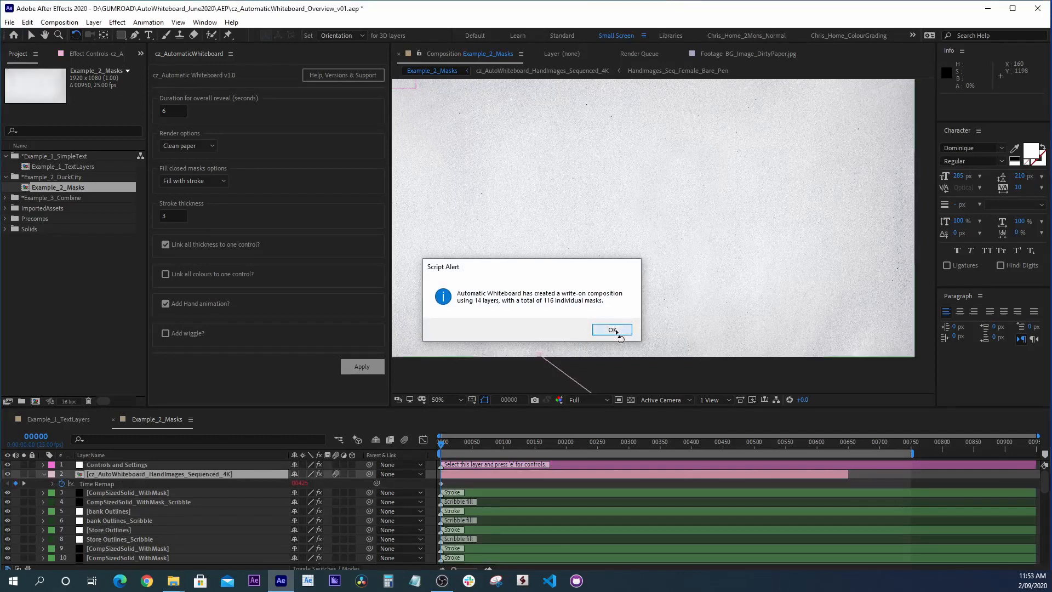
left_click(611, 330)
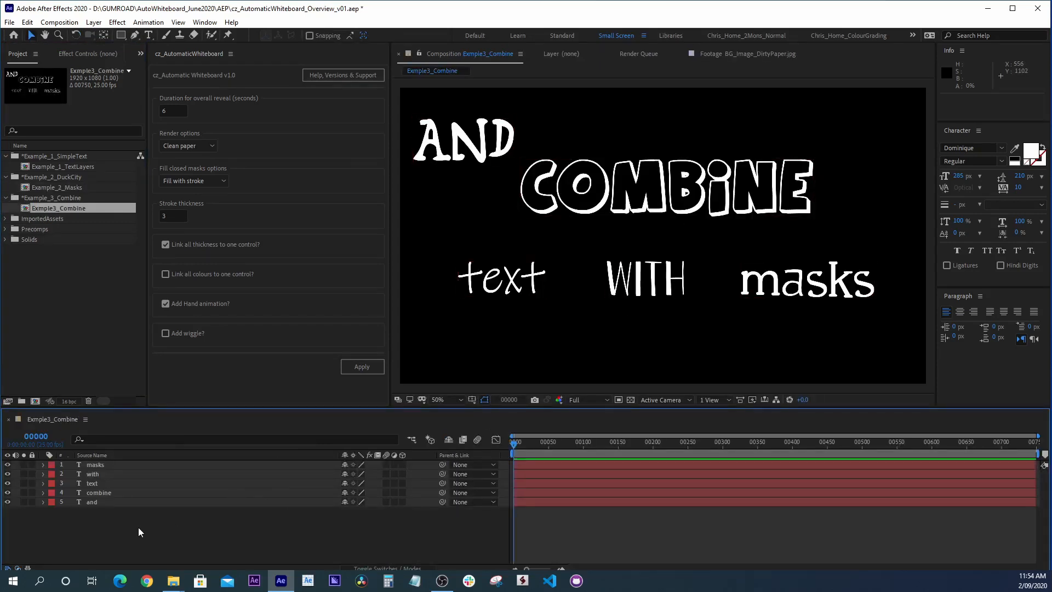
- Scale the AND text layer to 73% and deselect all layers
left_click(92, 501)
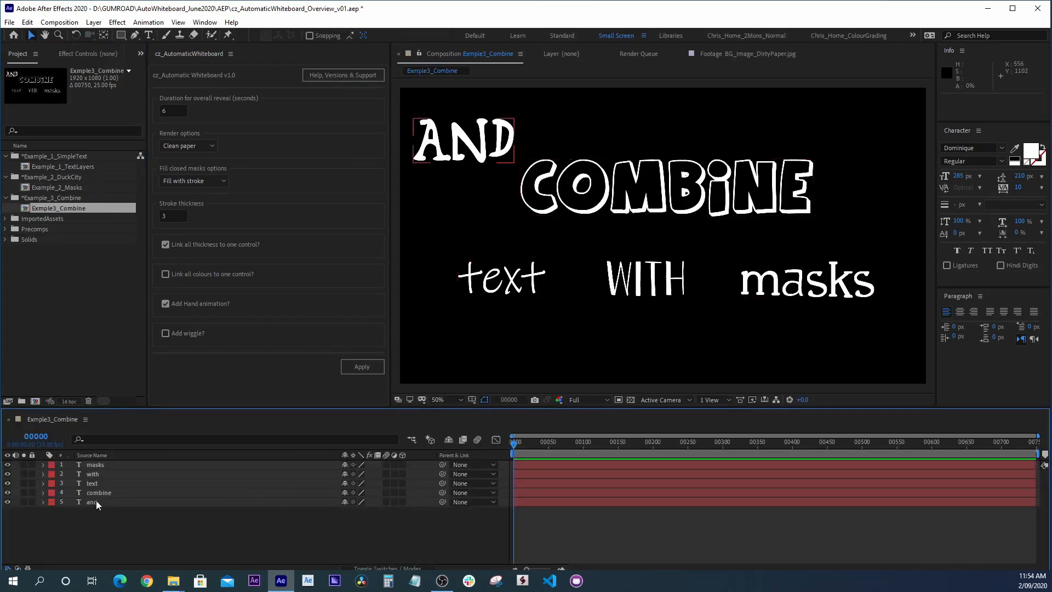
left_click(91, 502)
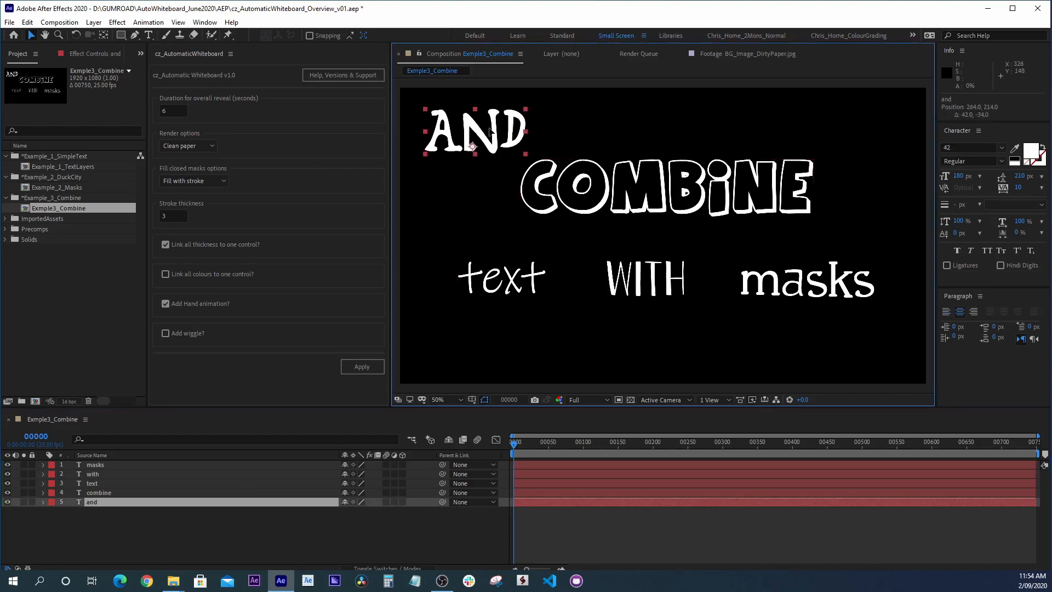
left_click(43, 502)
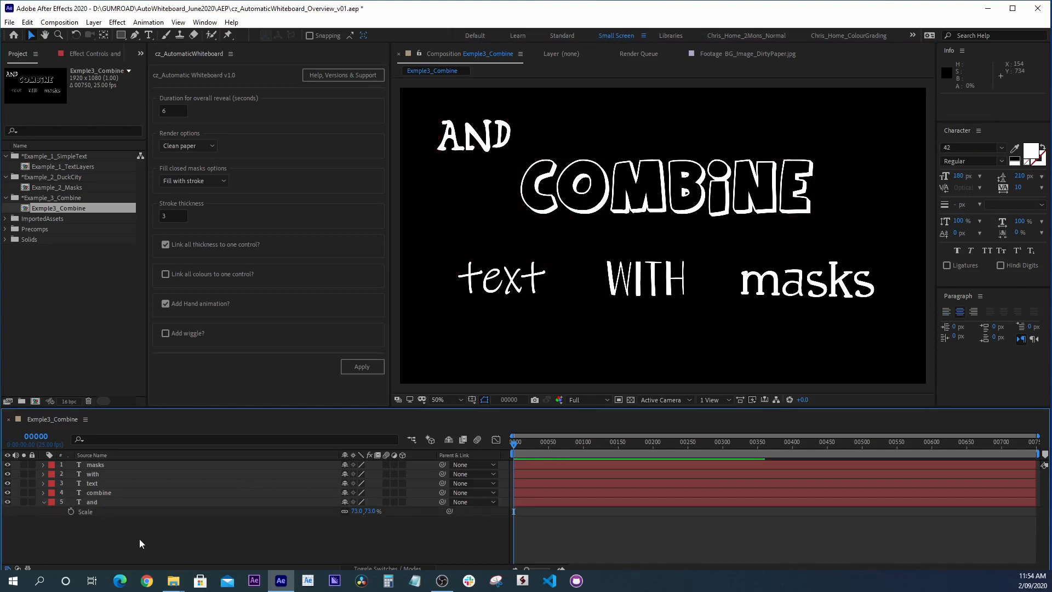
left_click(93, 22)
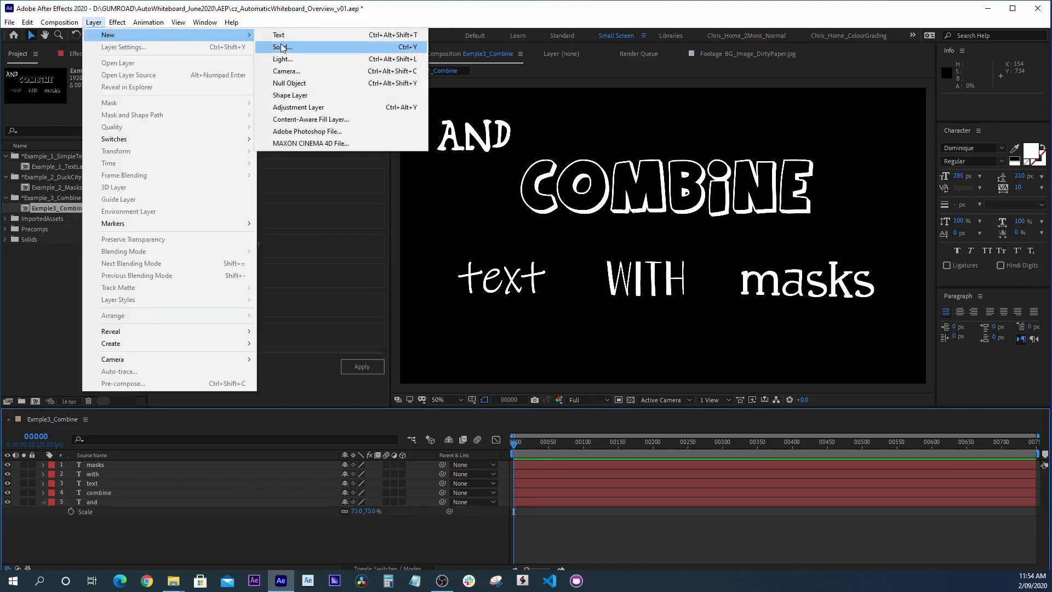
- Create Black Solid 2 with a line mask under COMBINE and Black Solid 3 with ray strokes around WITH
left_click(281, 47)
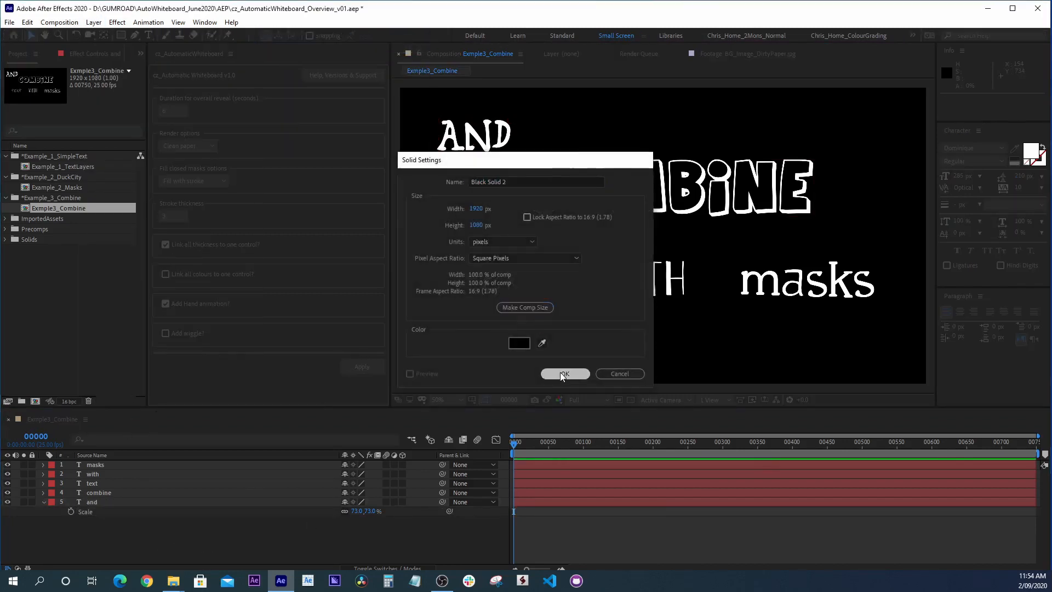
left_click(563, 374)
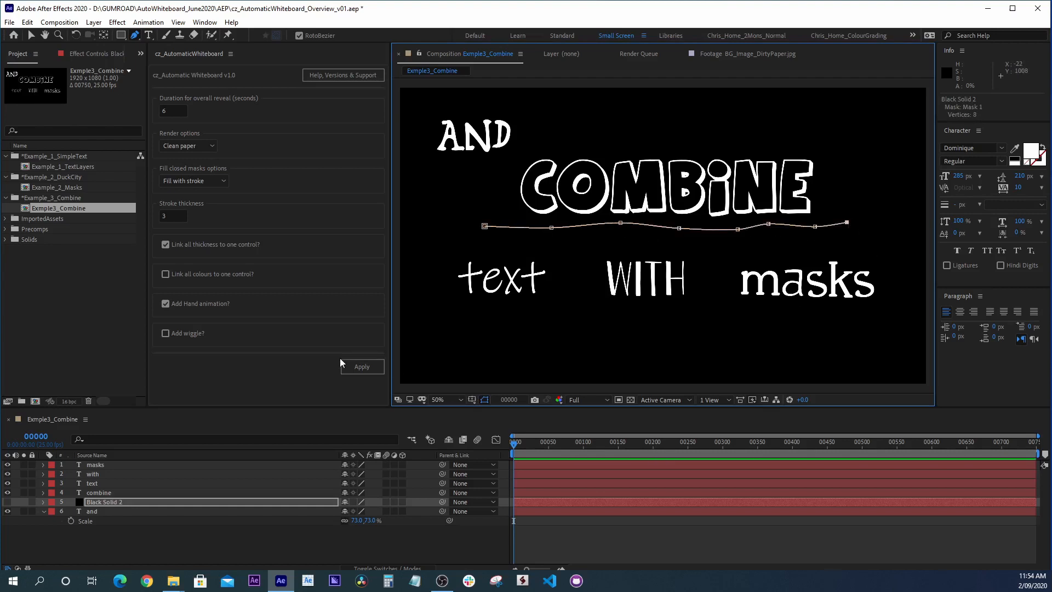
left_click(94, 21)
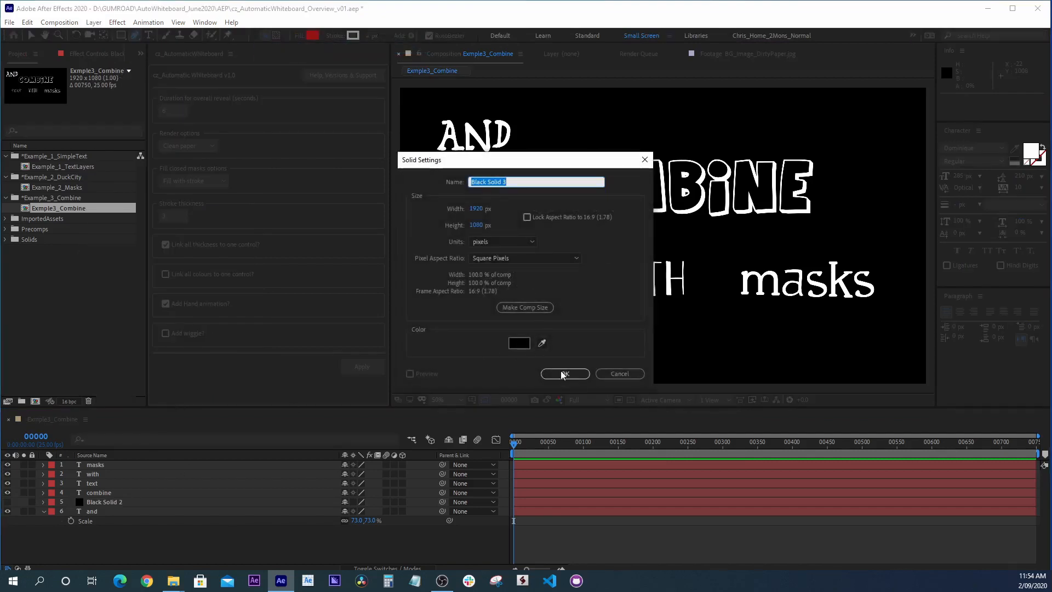
left_click(563, 374)
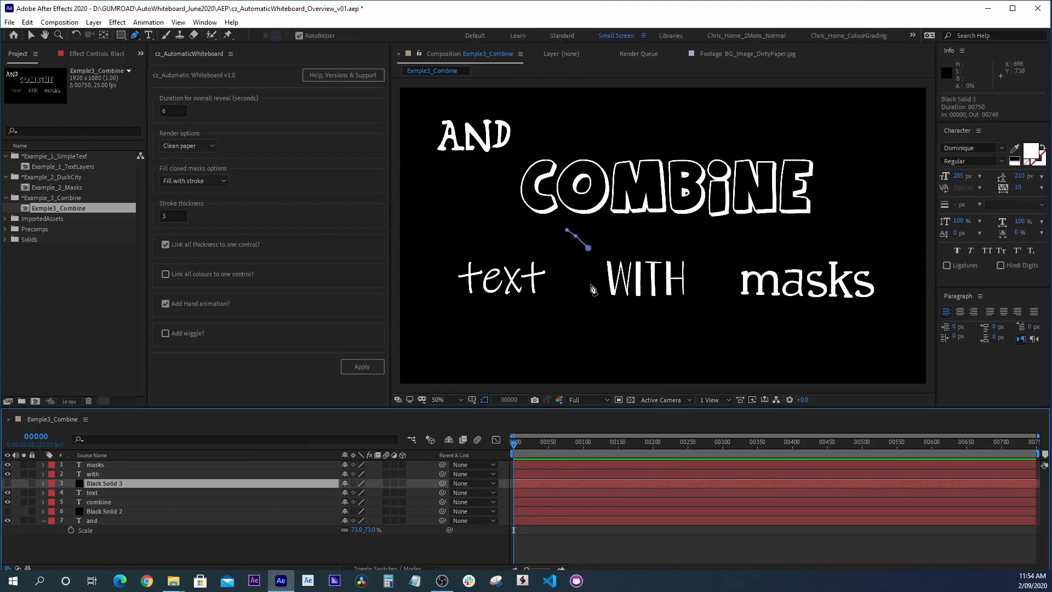
left_click(584, 275)
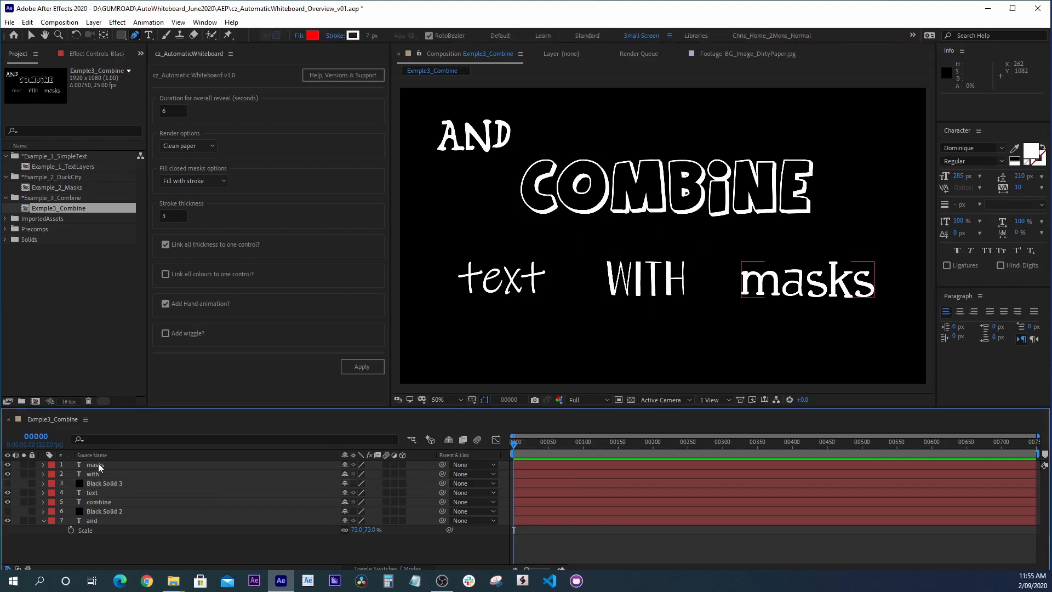
- Add Black Solid 4 and draw a closed oval pen mask around the word 'masks'
left_click(93, 22)
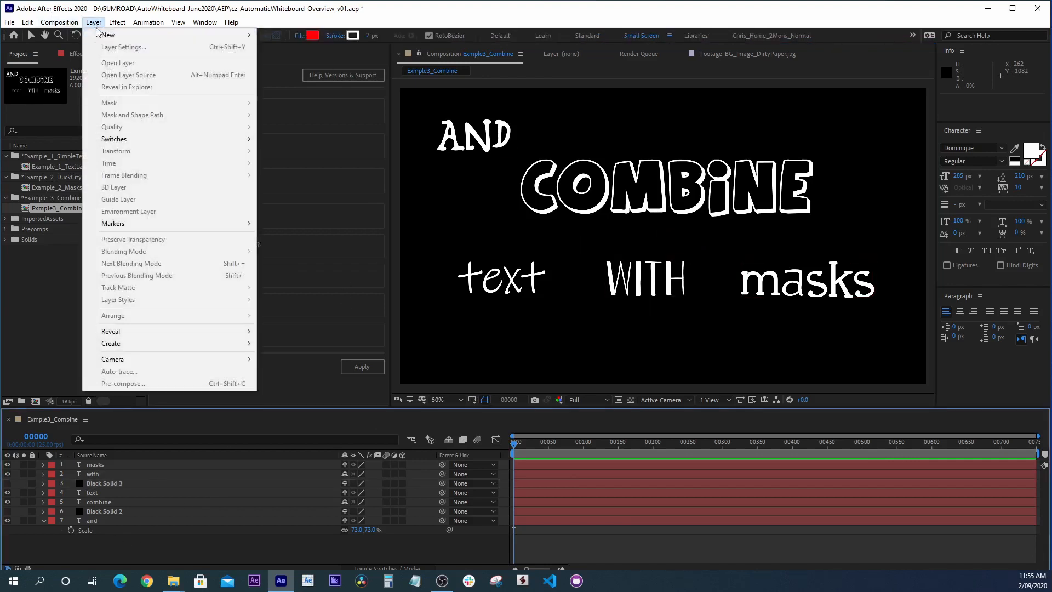
left_click(109, 35)
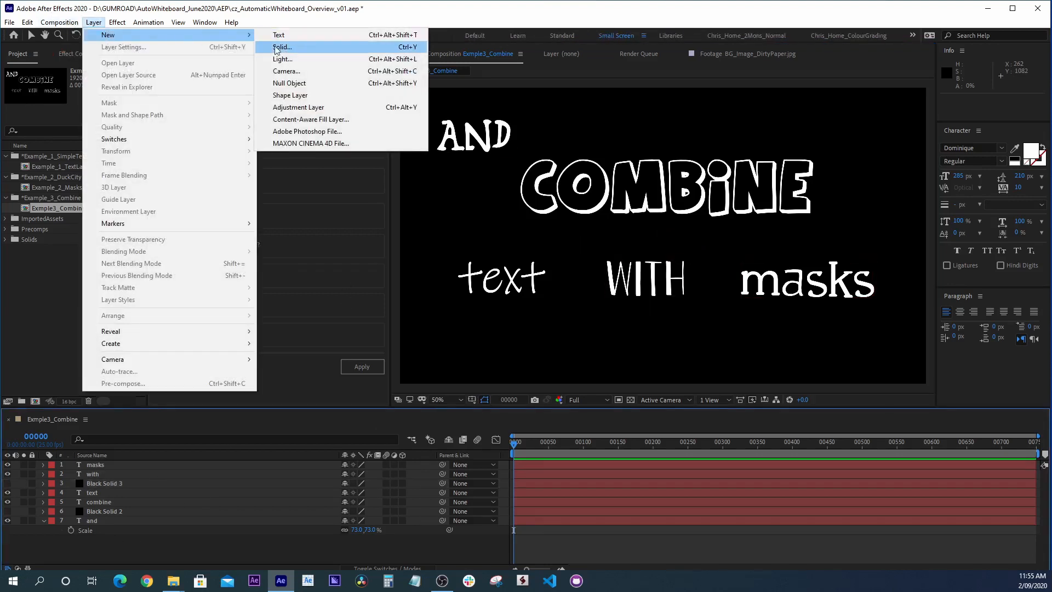
left_click(282, 46)
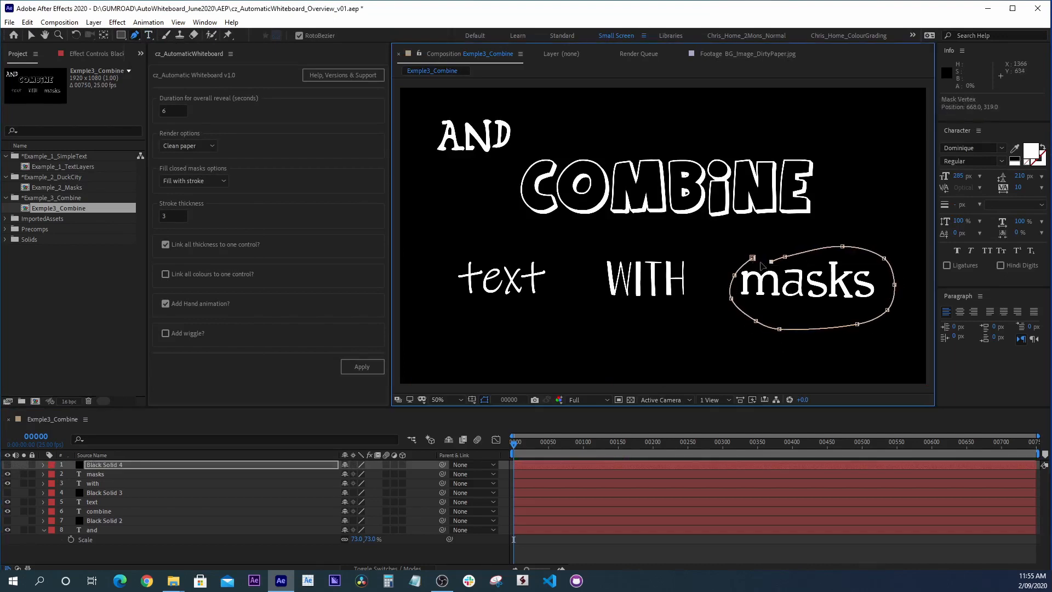
left_click(94, 529)
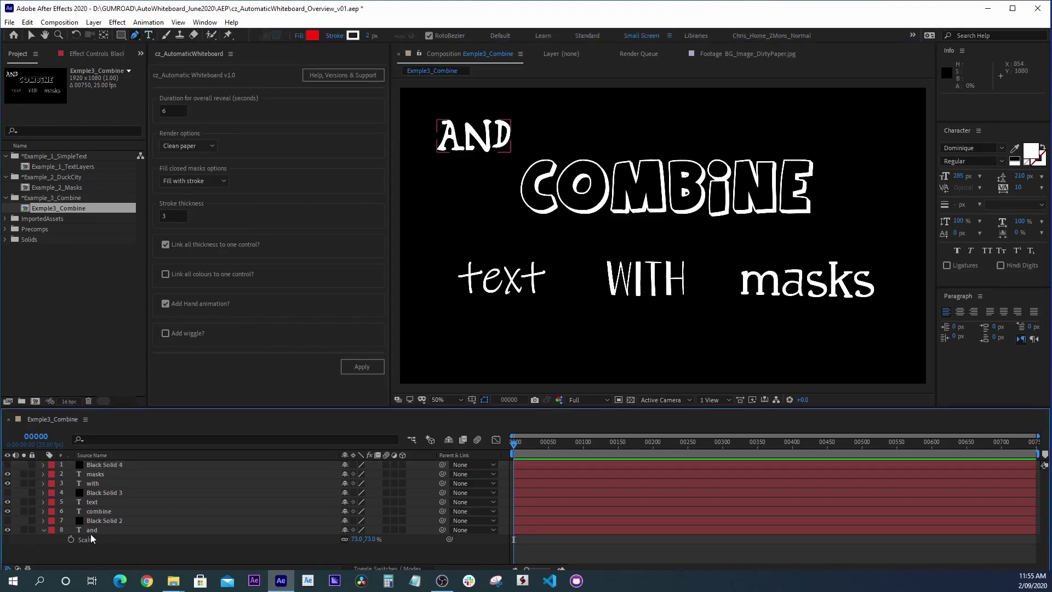
- Select all eight layers, render as Whiteboard with Add wiggle checked, and apply the script
left_click(188, 146)
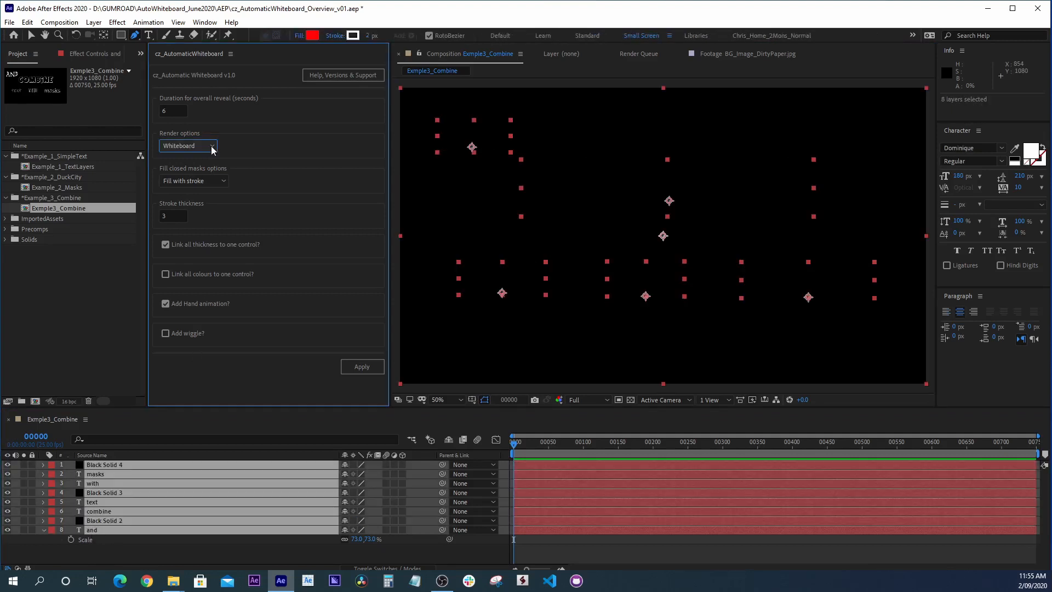
mouse_move(172, 382)
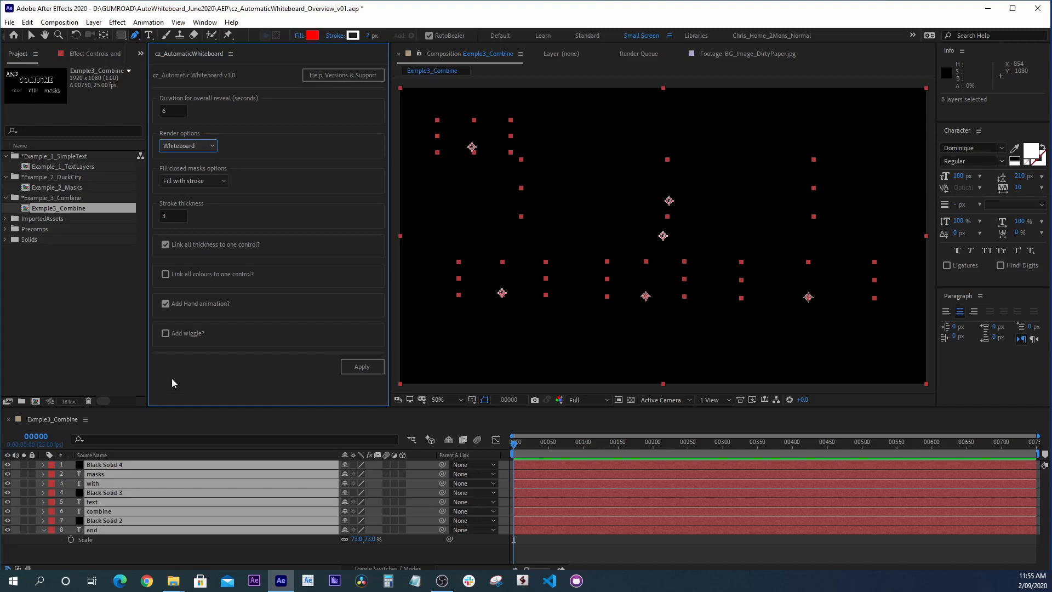
left_click(166, 333)
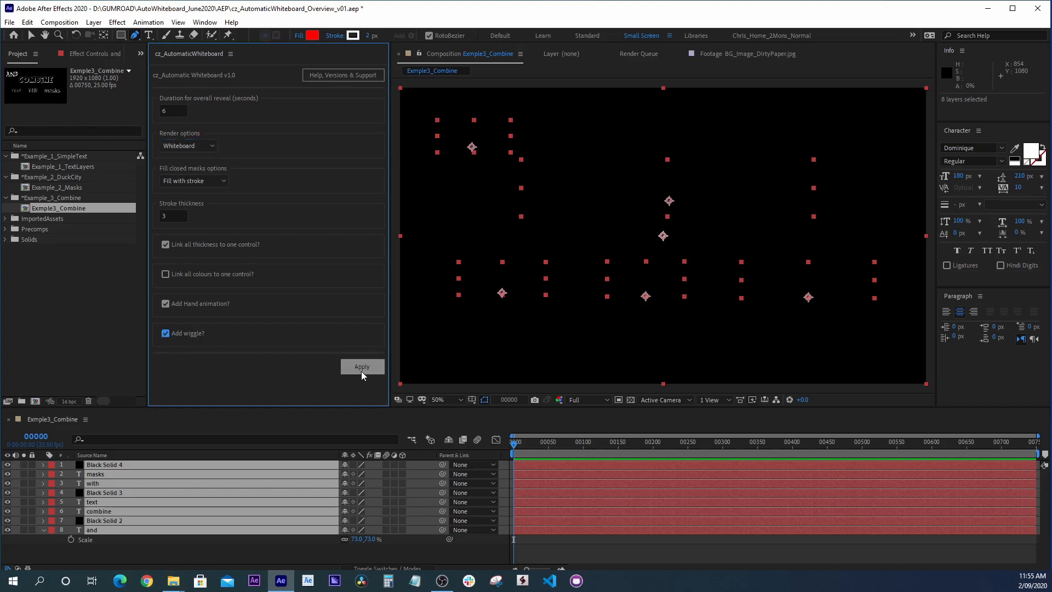
left_click(360, 366)
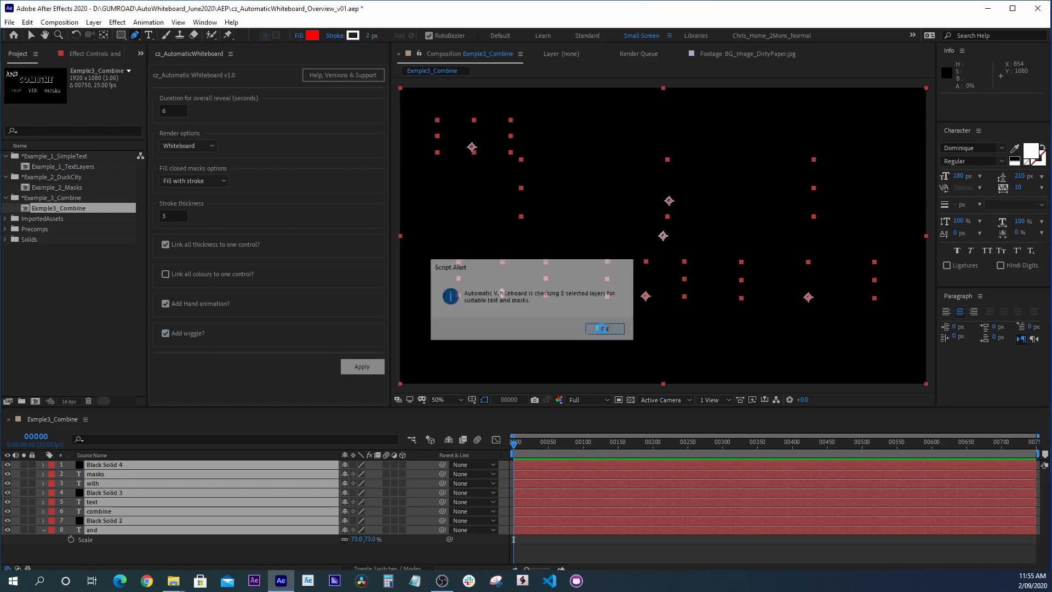
- Accept the layer check, longer duration and completion alerts to finish the 54-mask write-on
left_click(602, 327)
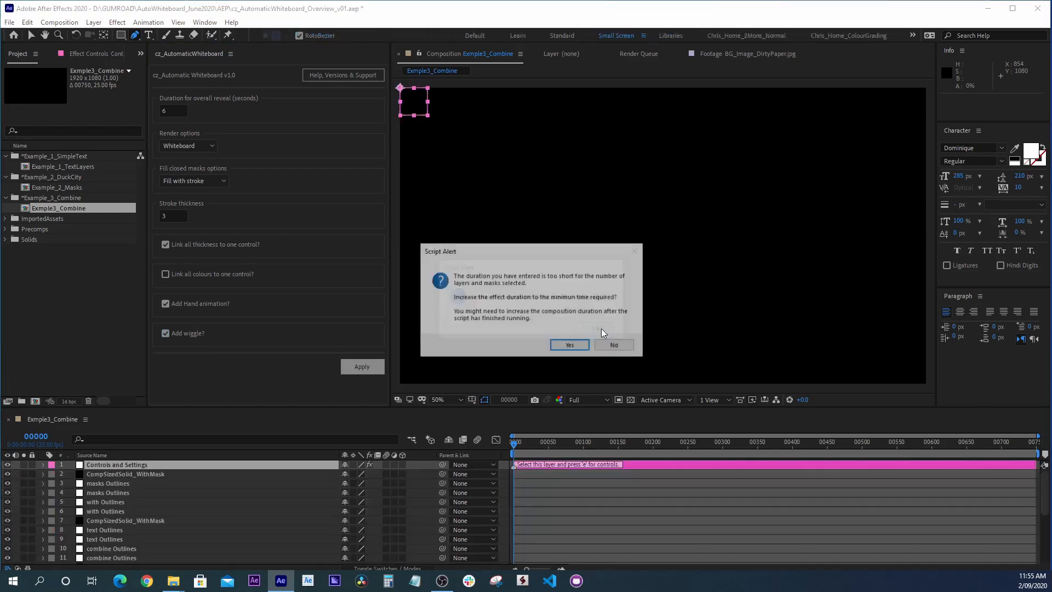
left_click(569, 344)
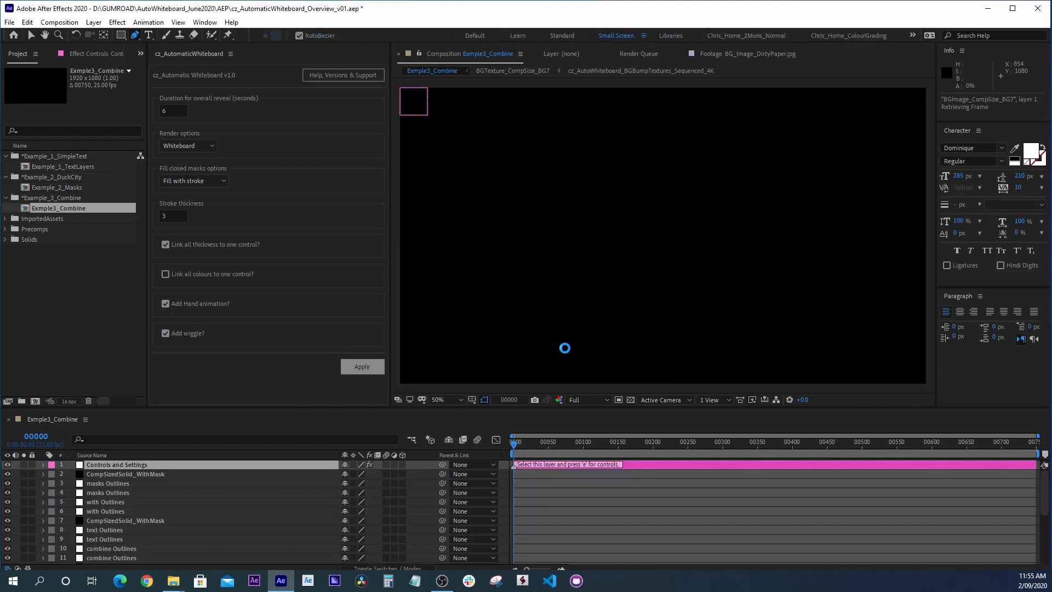
left_click(362, 366)
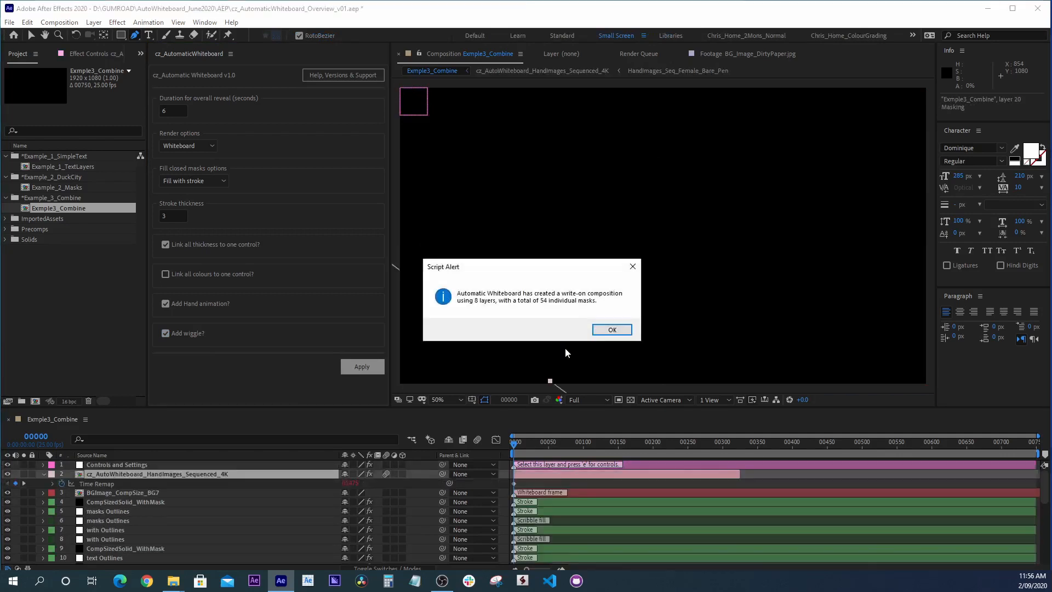
left_click(610, 329)
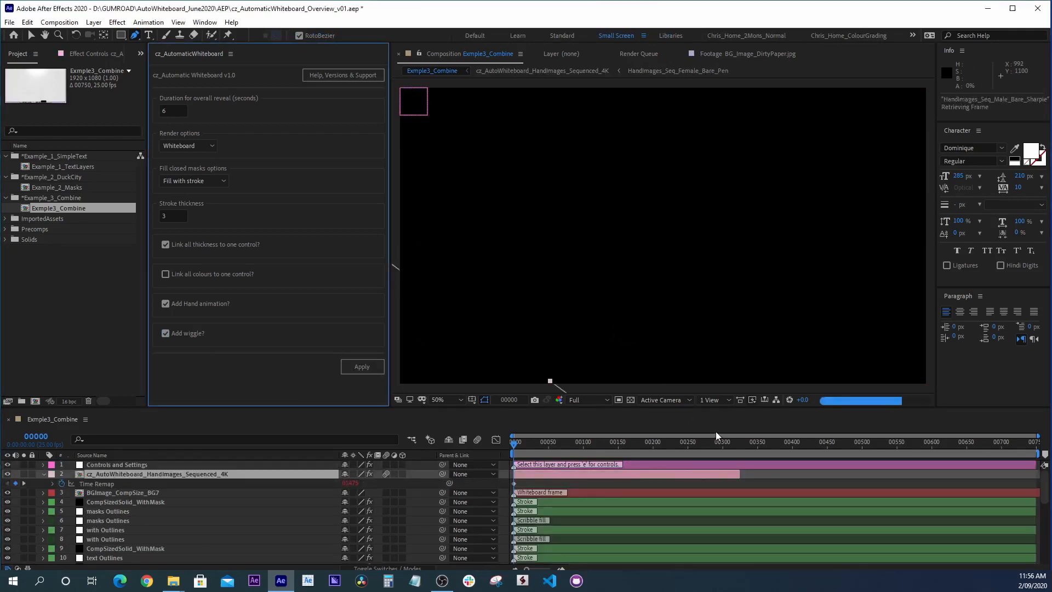
- Move the playhead to about frame 324 to show the fully written whiteboard
left_click(738, 442)
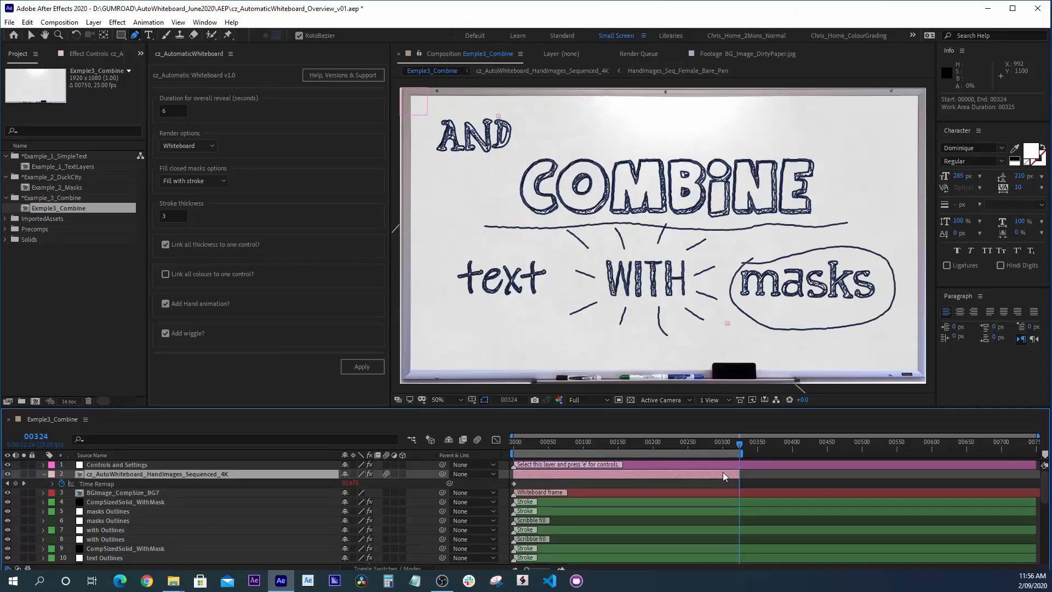